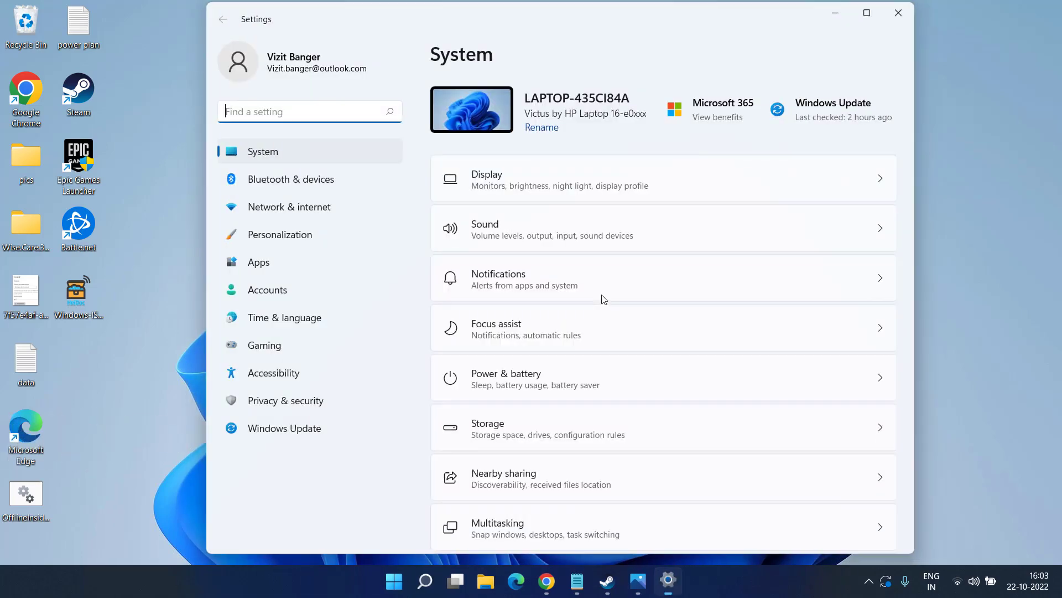
pyautogui.moveTo(285, 427)
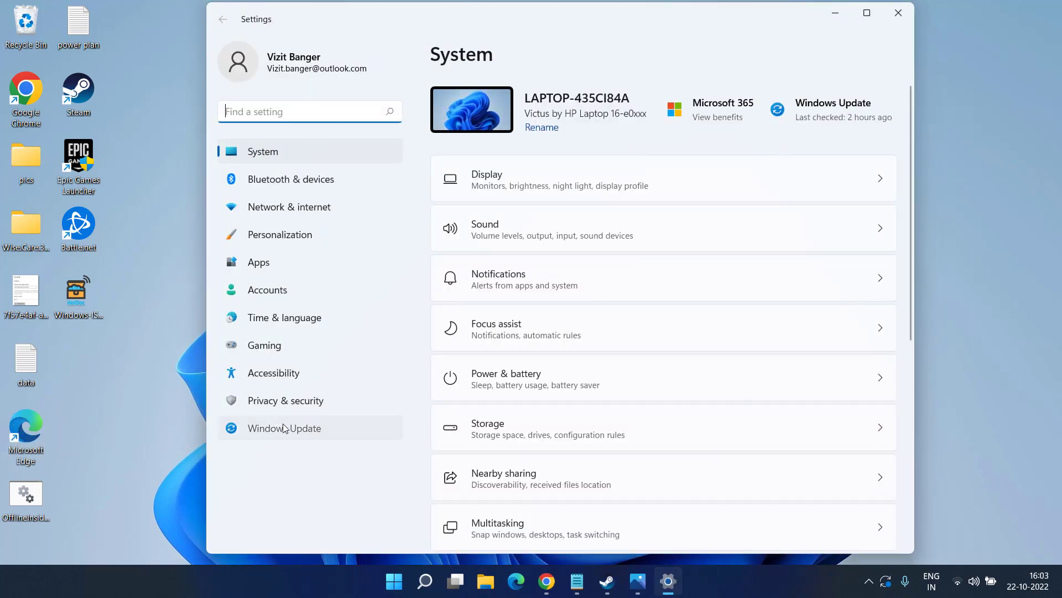
# - Confirm Windows Update reports the PC is up to date, then close Settings
pyautogui.click(285, 427)
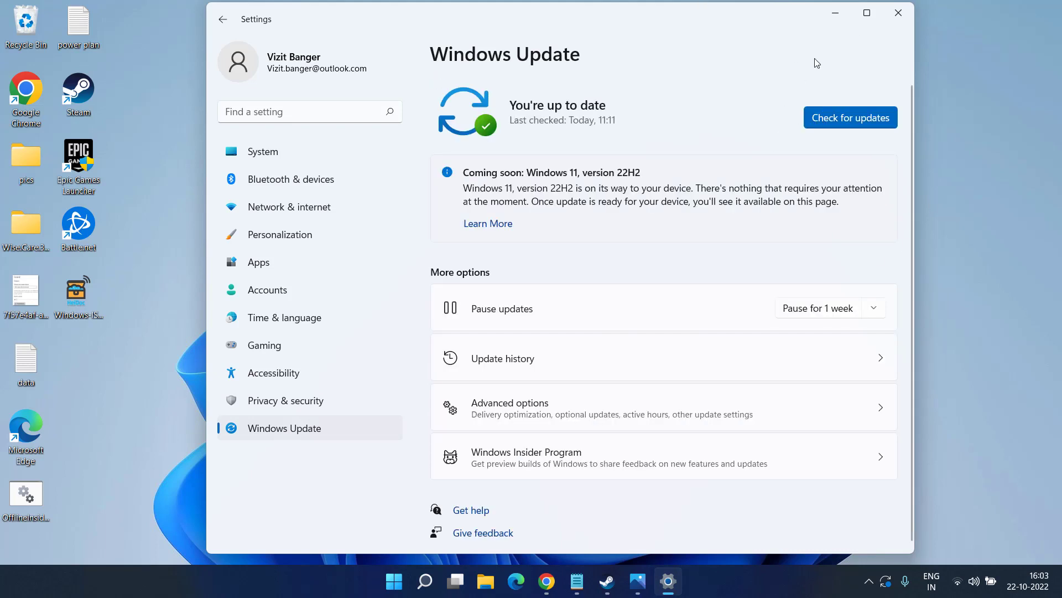
pyautogui.moveTo(864, 156)
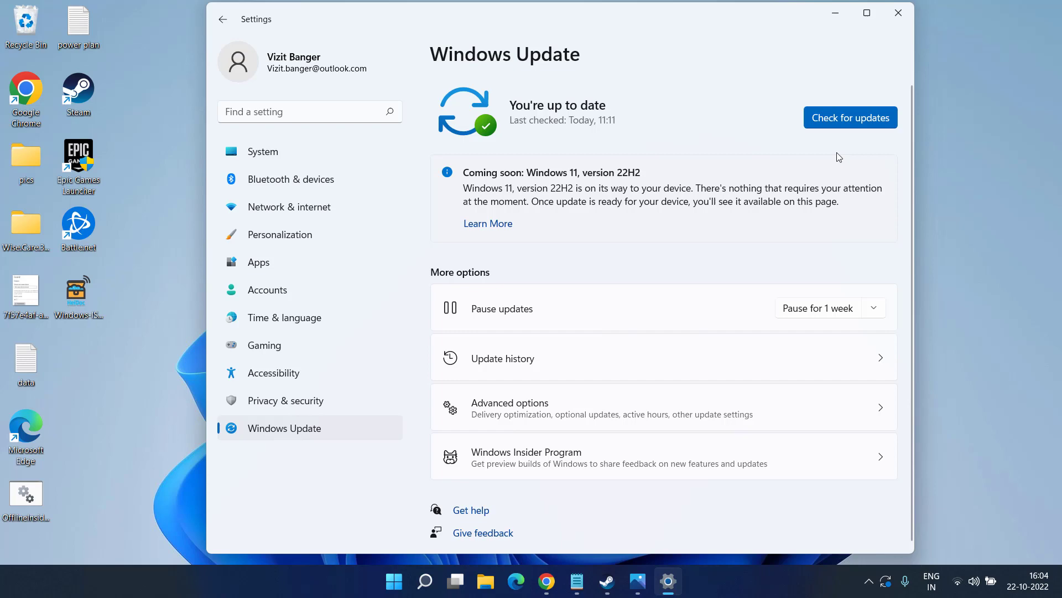
pyautogui.moveTo(899, 13)
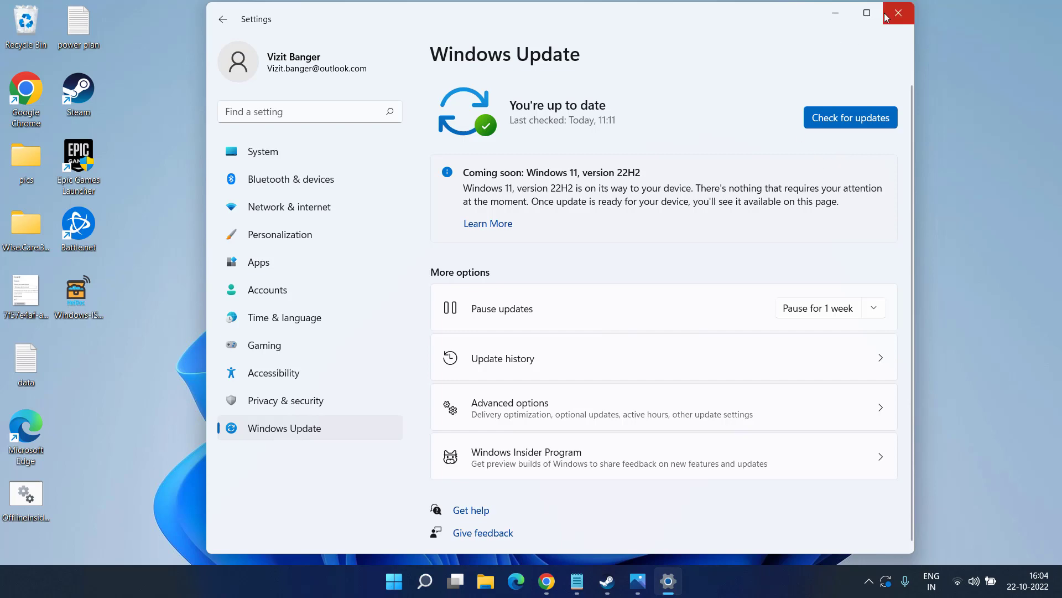
pyautogui.click(899, 13)
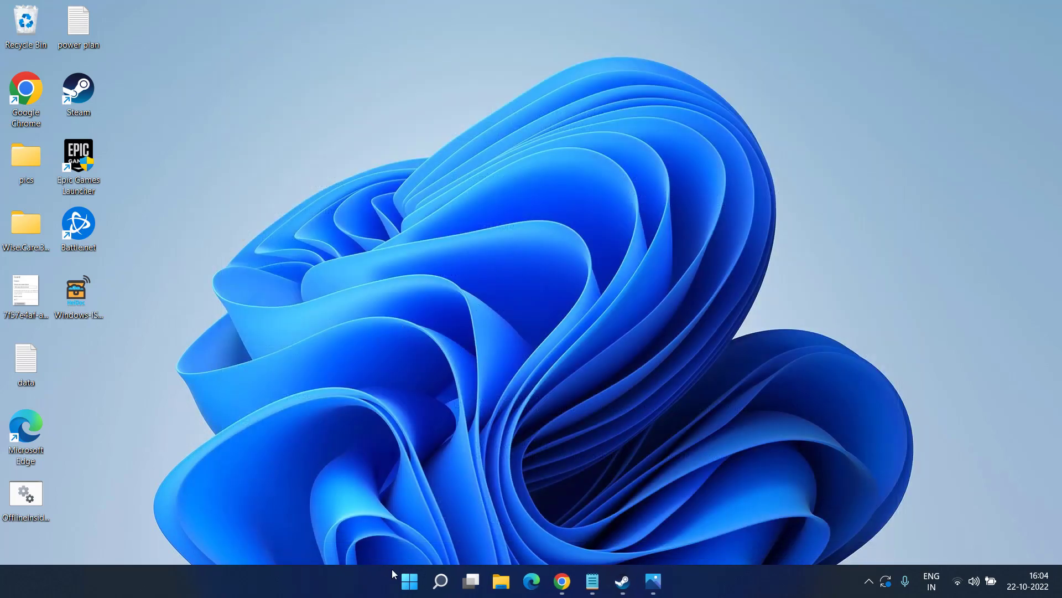
# - In Task Manager's Startup list, disable MSPCManager from launching at startup
pyautogui.rightClick(408, 581)
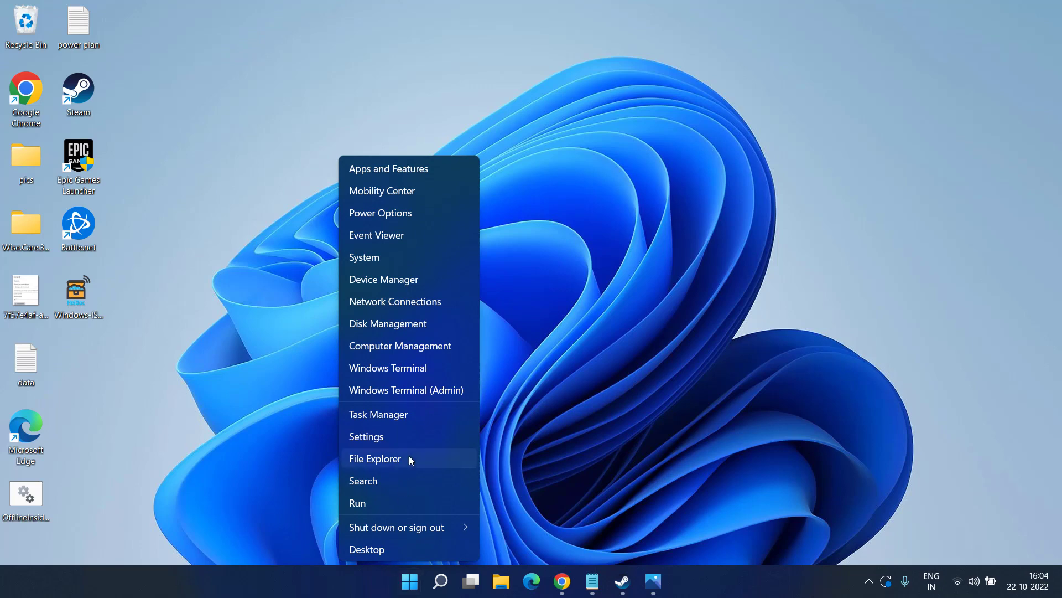
pyautogui.click(378, 413)
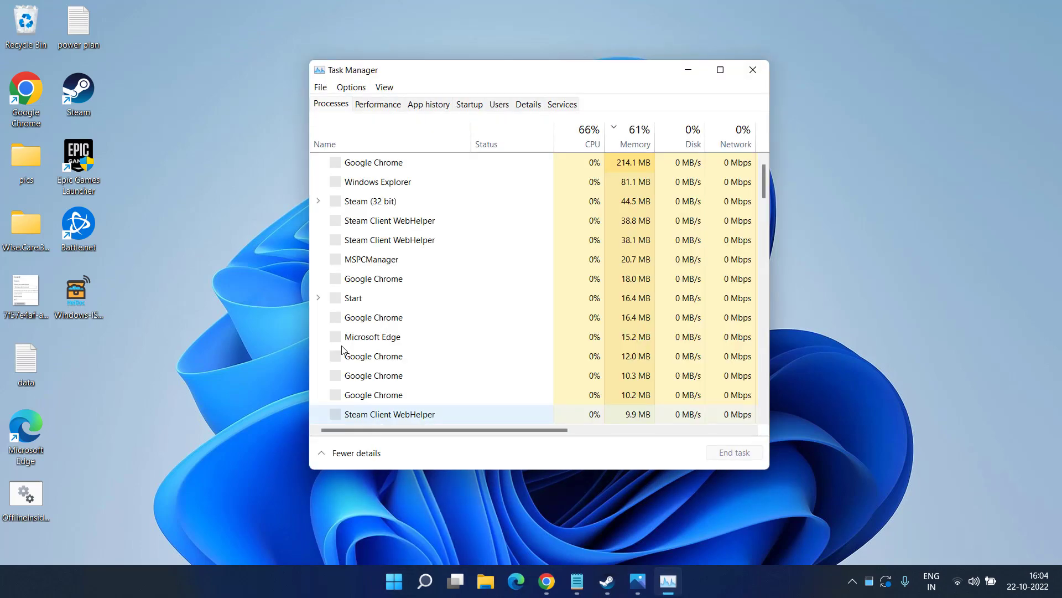
pyautogui.click(470, 104)
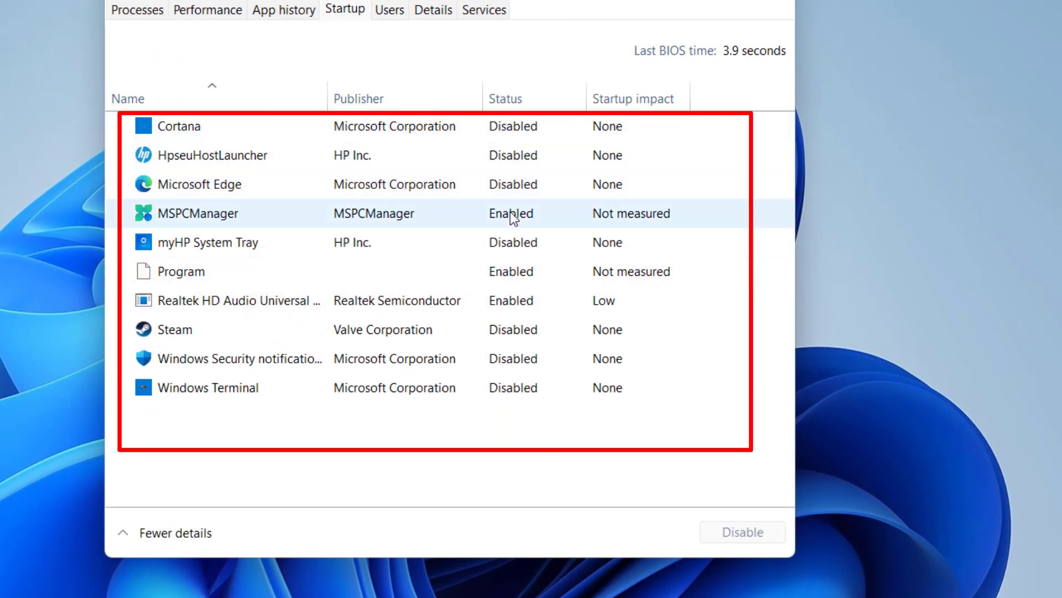
pyautogui.rightClick(511, 212)
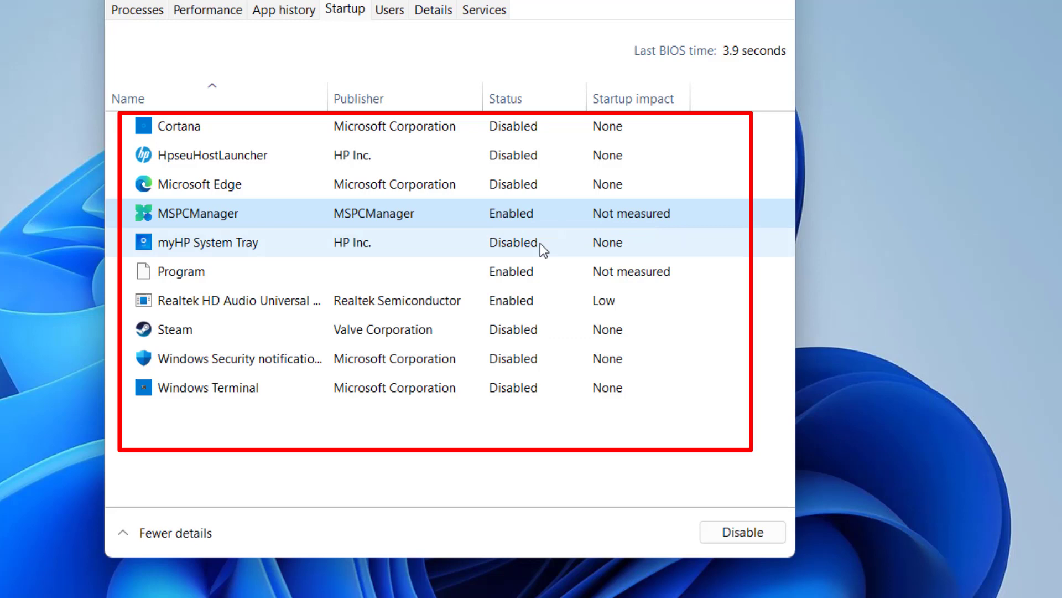
pyautogui.click(741, 531)
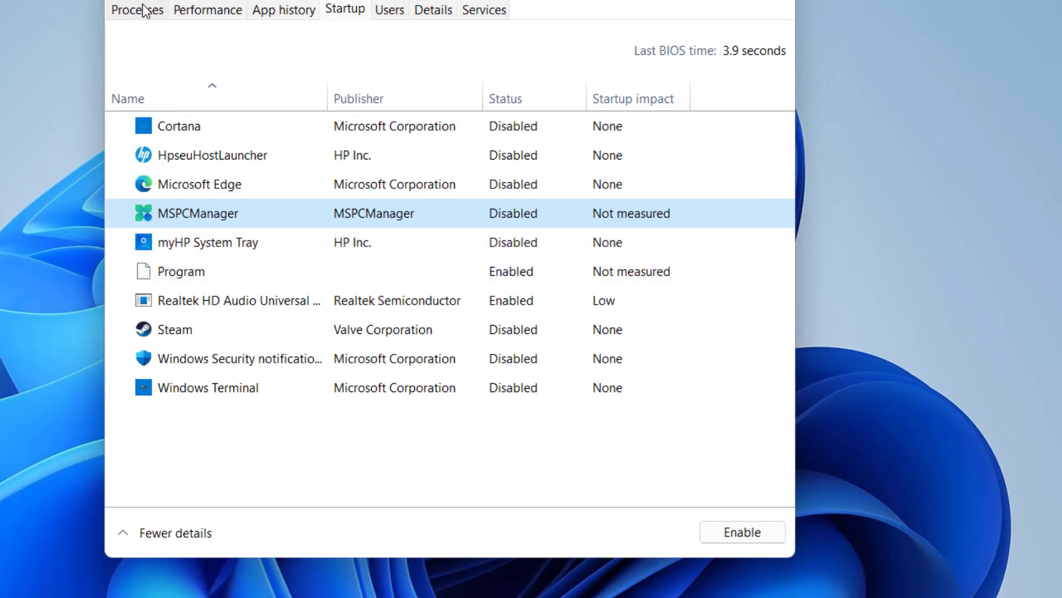
# - End the running MSPCManager process and close Task Manager
pyautogui.click(137, 10)
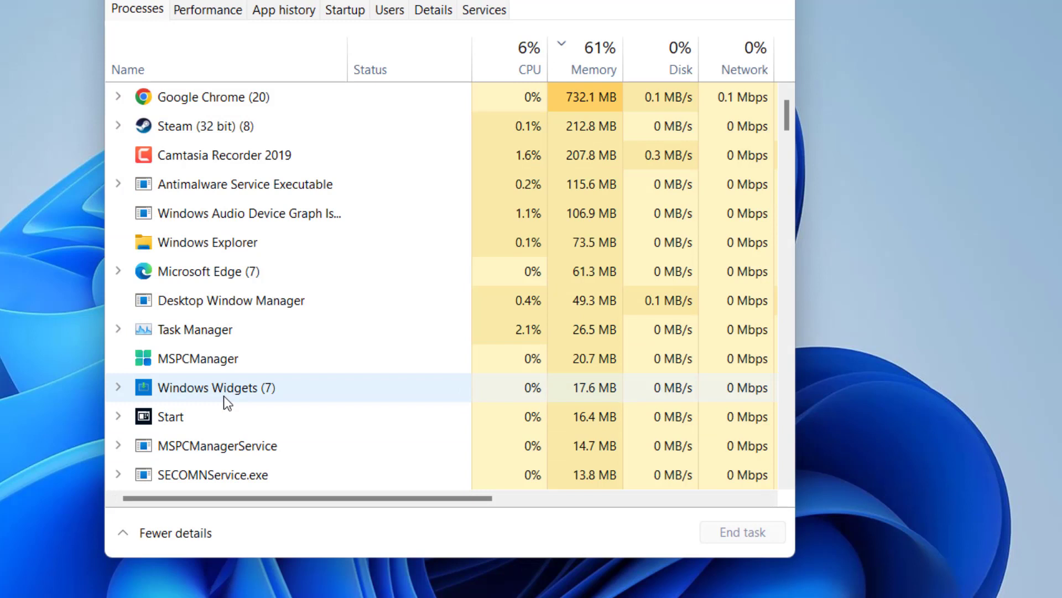
pyautogui.rightClick(197, 357)
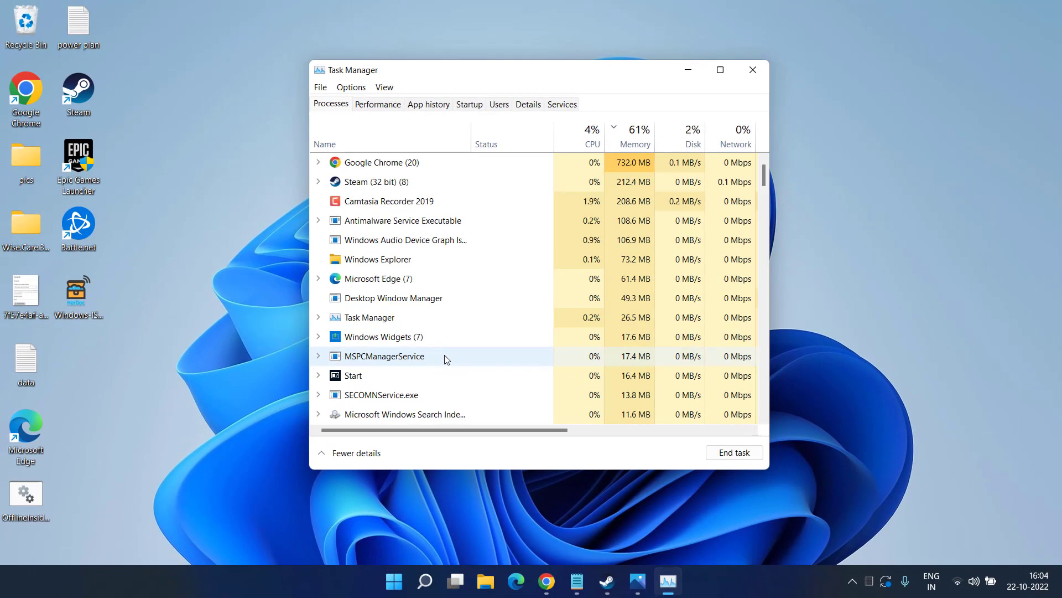
pyautogui.click(752, 69)
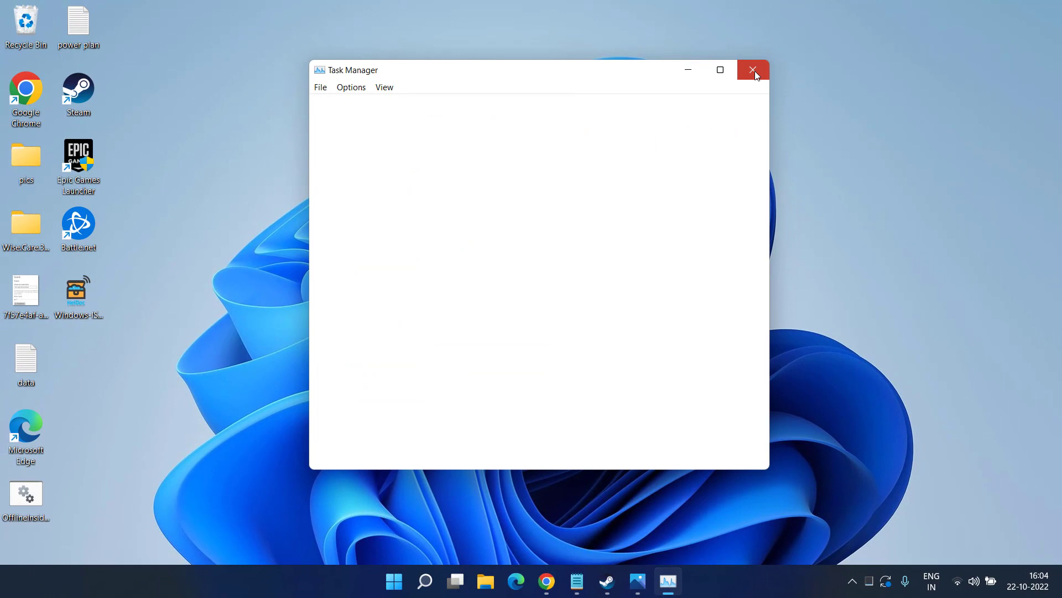
pyautogui.click(752, 70)
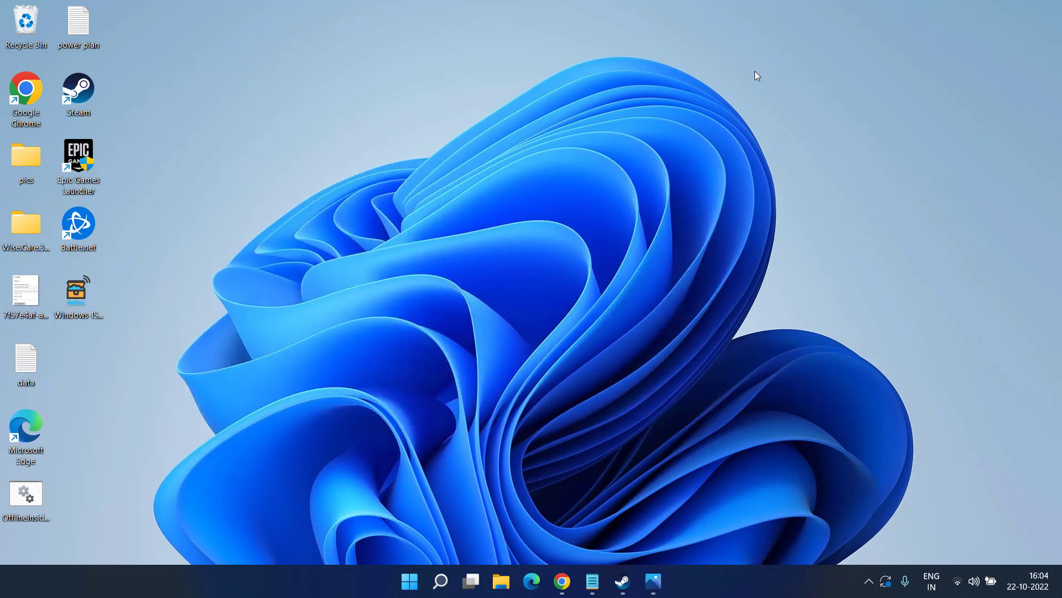
# - In Device Manager, view the Radeon RX 5500M driver details, then close it
pyautogui.rightClick(409, 581)
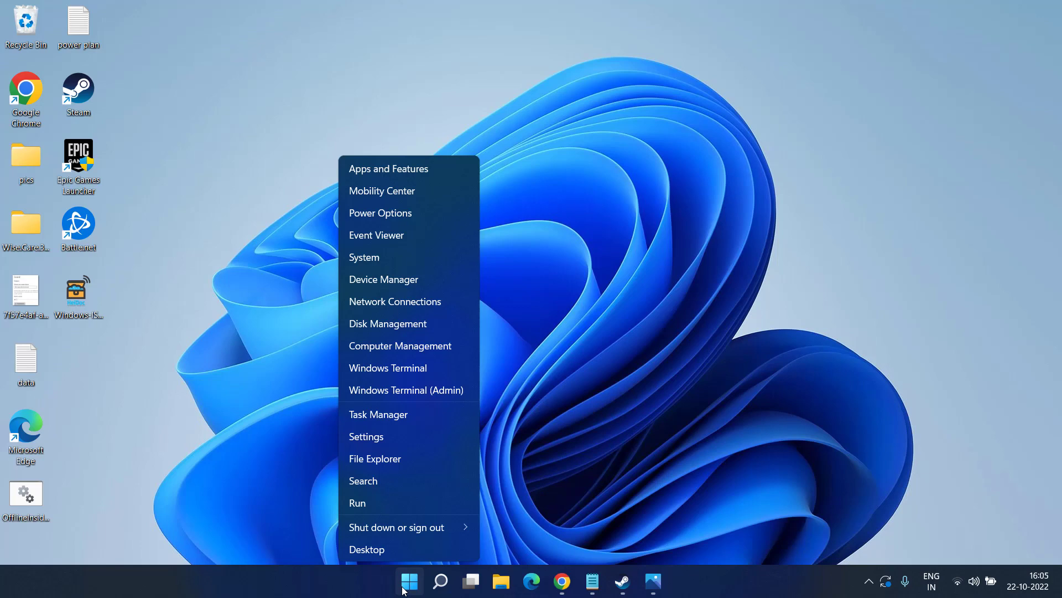
pyautogui.moveTo(401, 279)
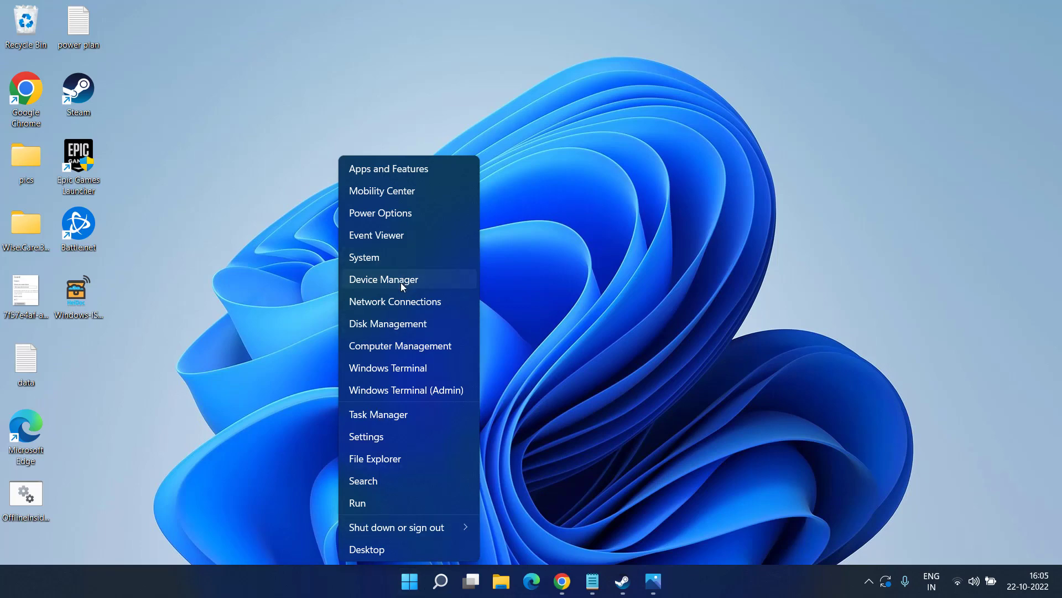
pyautogui.click(384, 279)
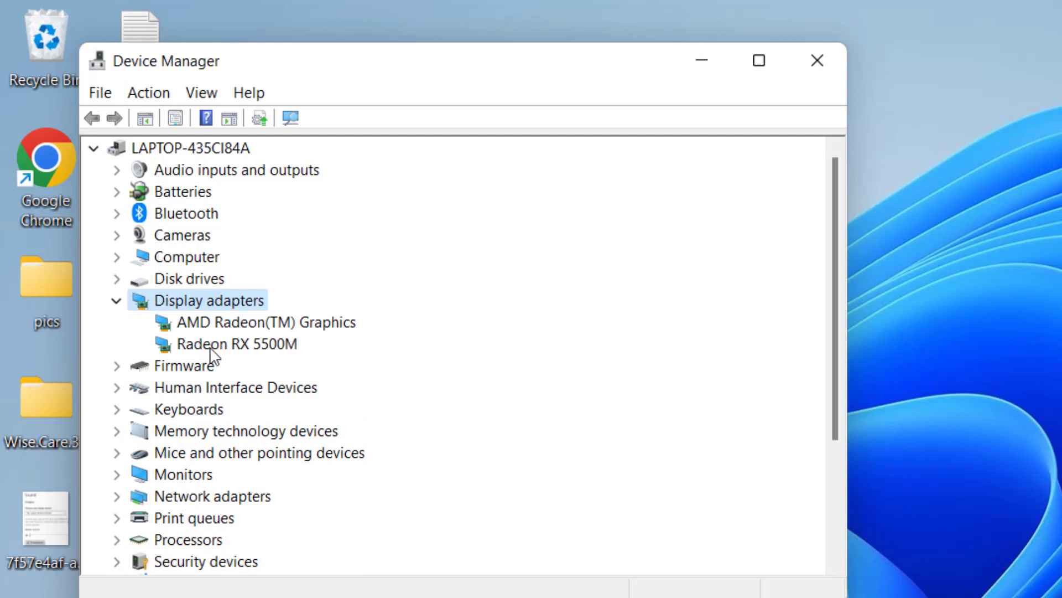
pyautogui.click(235, 343)
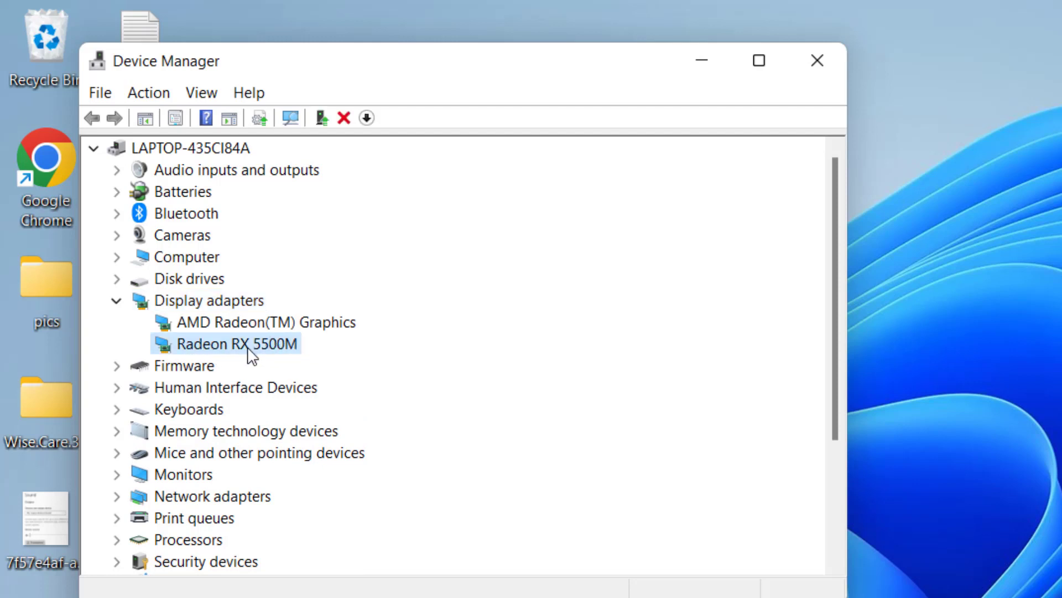
pyautogui.rightClick(231, 343)
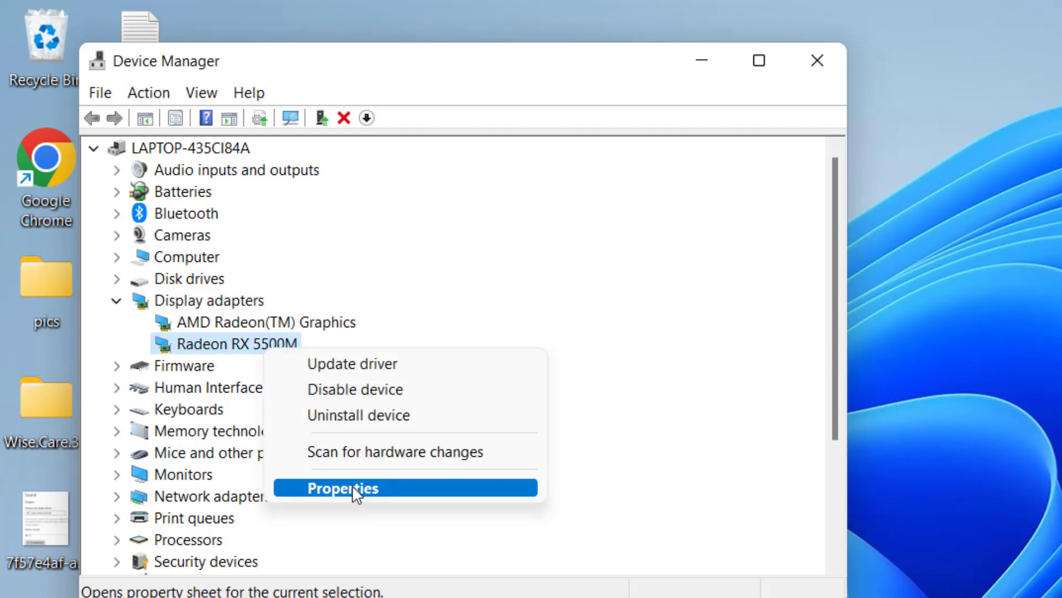
pyautogui.click(343, 488)
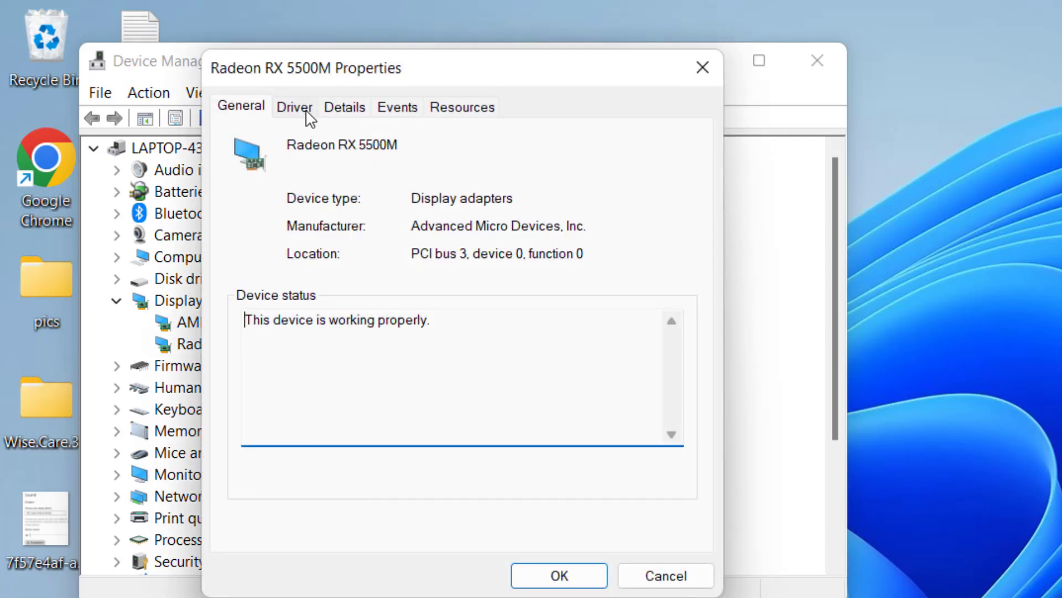
pyautogui.click(295, 106)
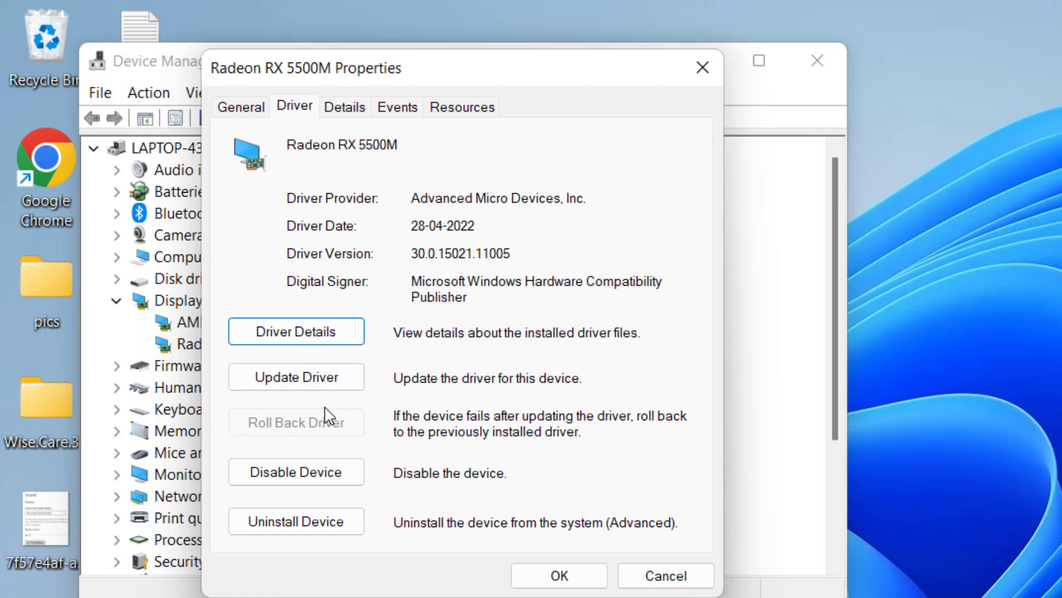
pyautogui.moveTo(255, 417)
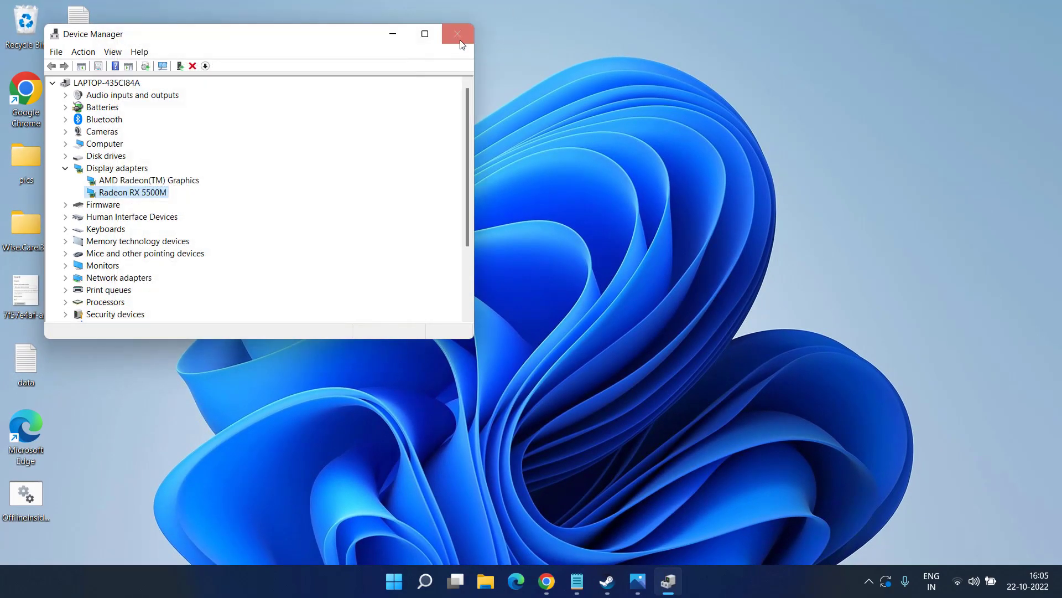
pyautogui.click(458, 34)
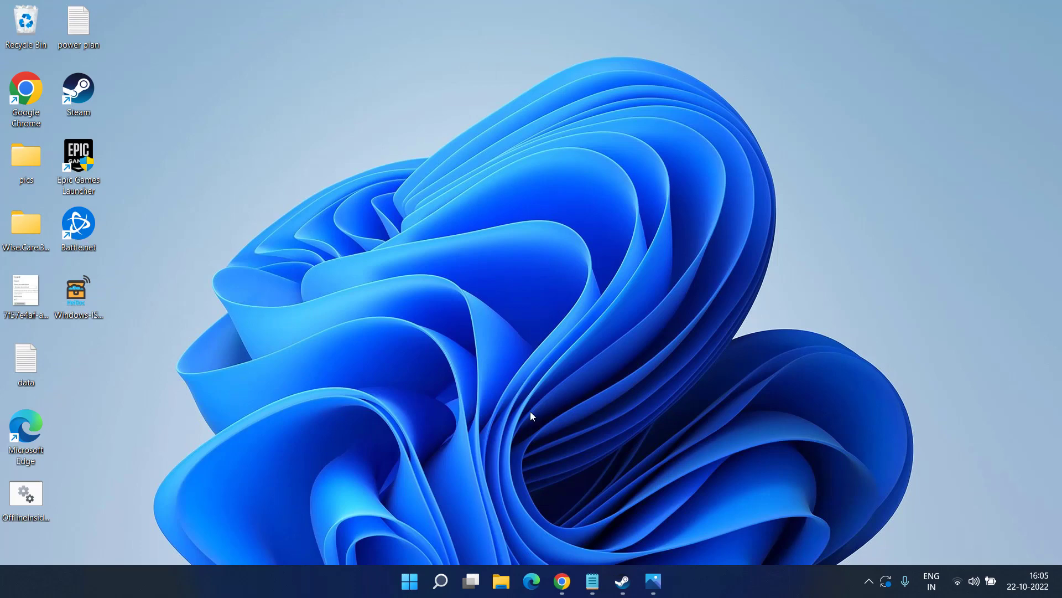
# - Download the AMD auto-detect driver installer to the desktop, then show the GeForce Experience page
pyautogui.click(562, 581)
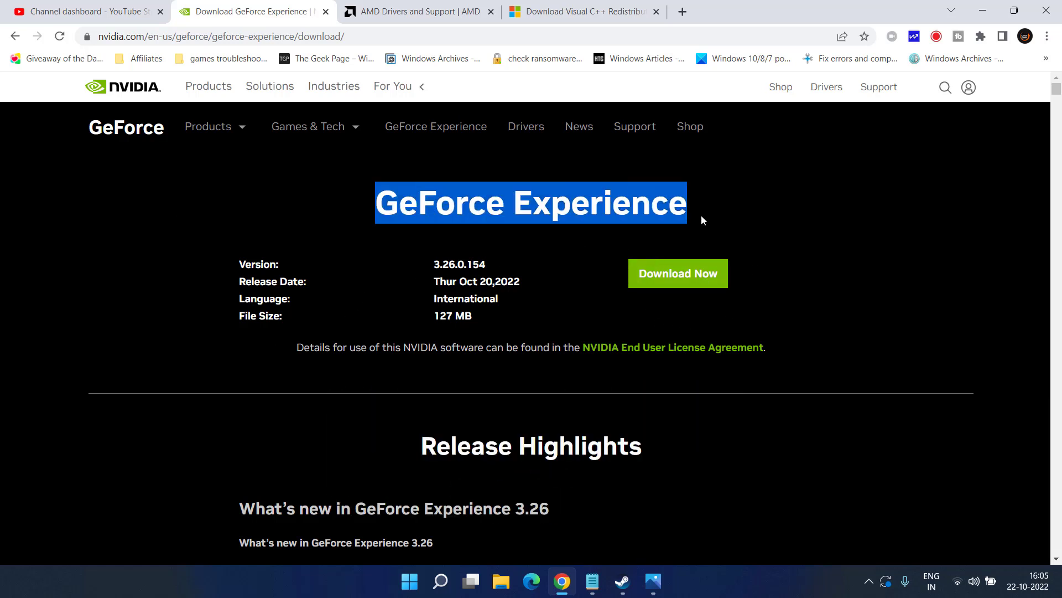
pyautogui.click(417, 11)
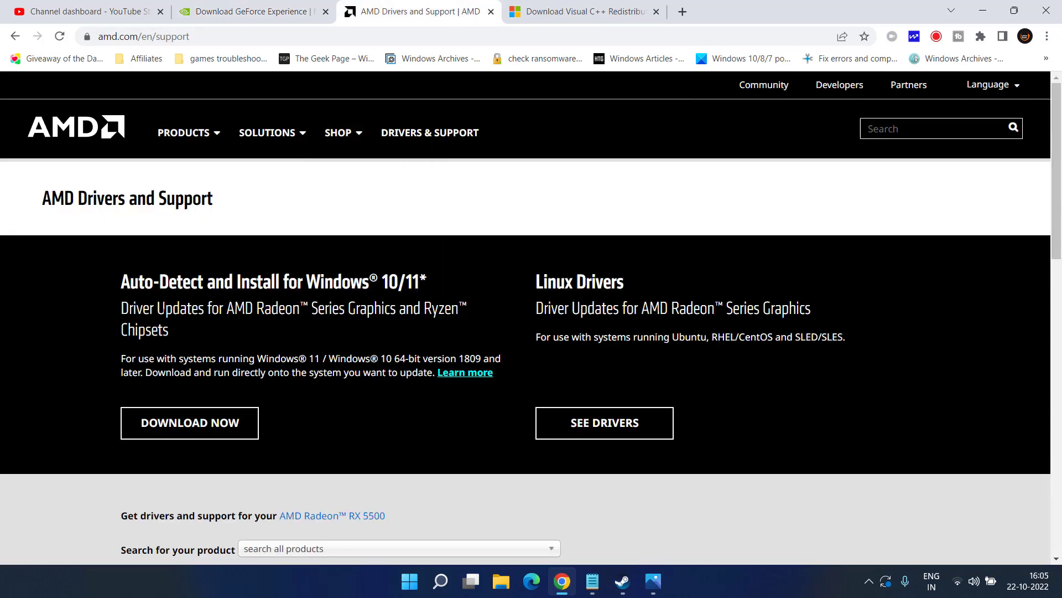
pyautogui.moveTo(120, 280); pyautogui.dragTo(390, 279)
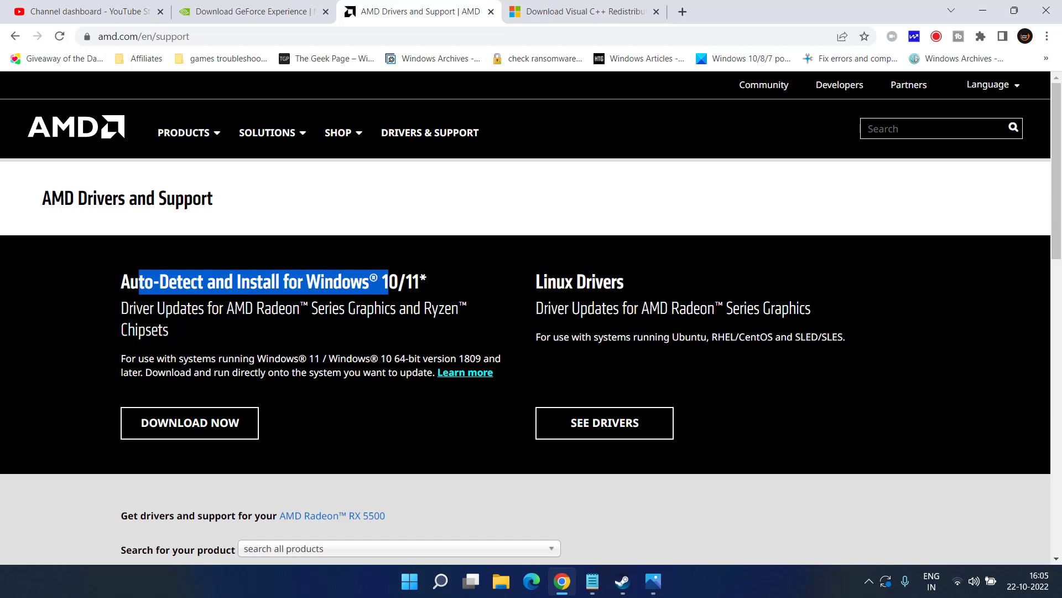
pyautogui.click(189, 422)
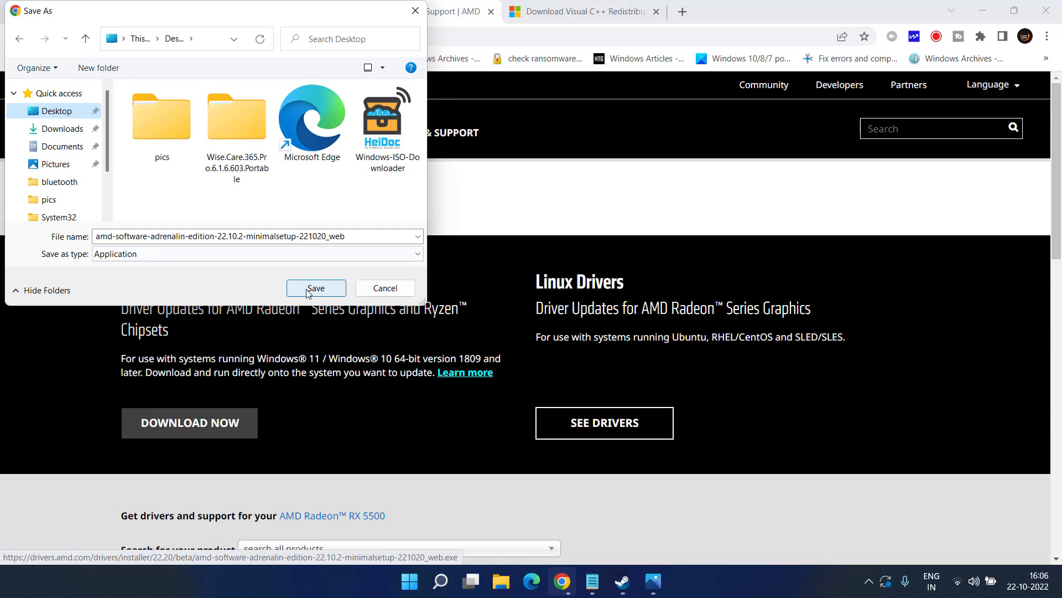
pyautogui.click(315, 288)
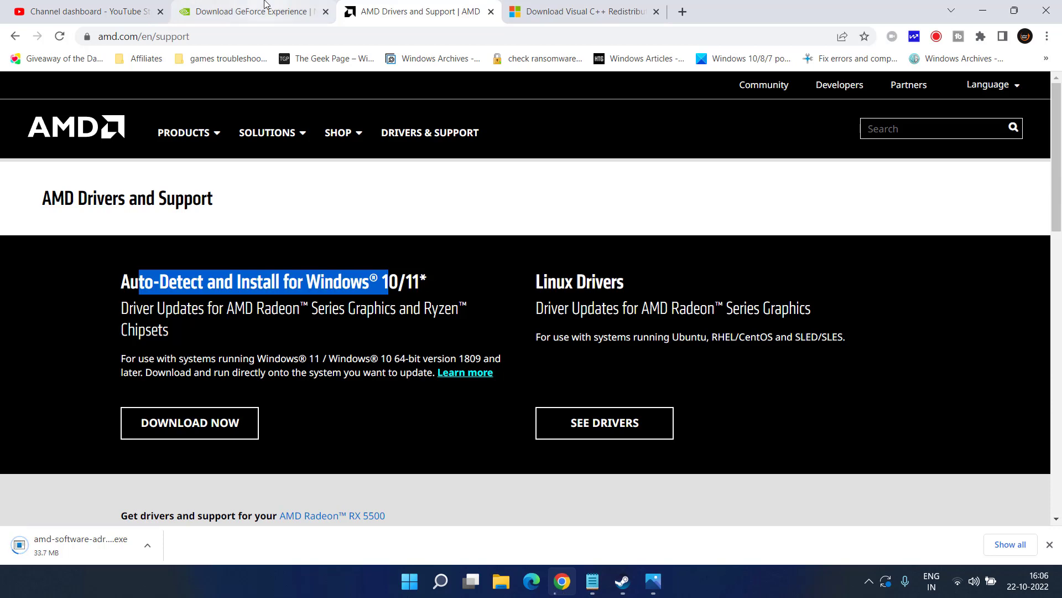
pyautogui.click(252, 11)
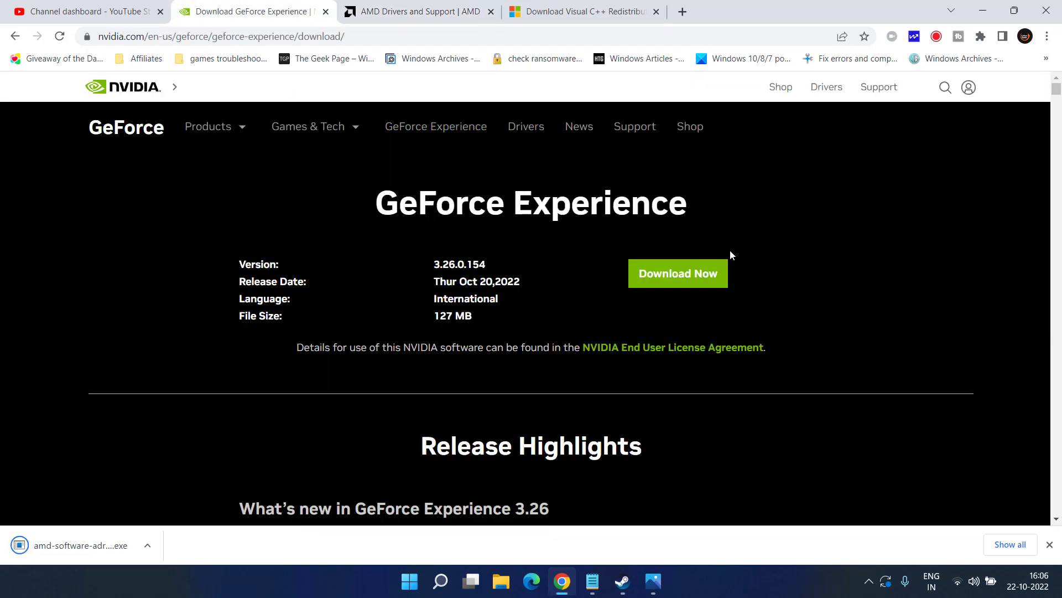
pyautogui.moveTo(774, 185)
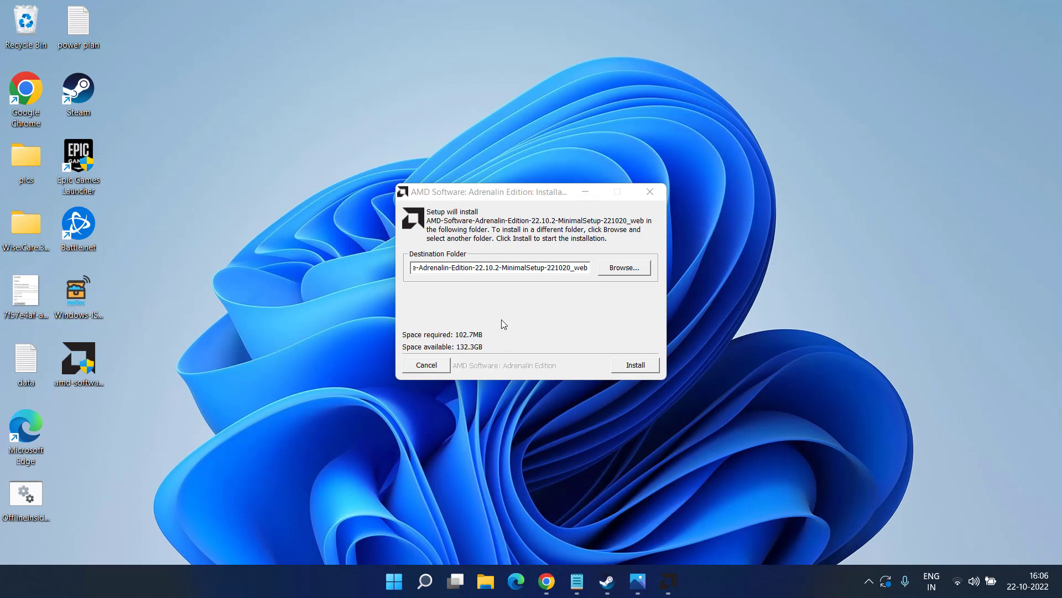
pyautogui.moveTo(536, 190)
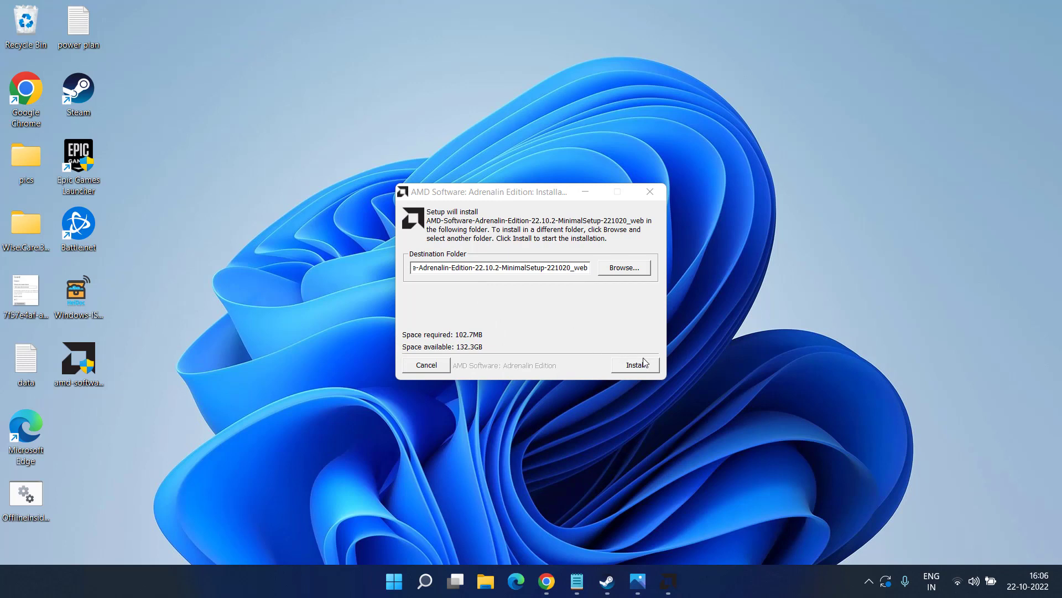
pyautogui.moveTo(427, 377)
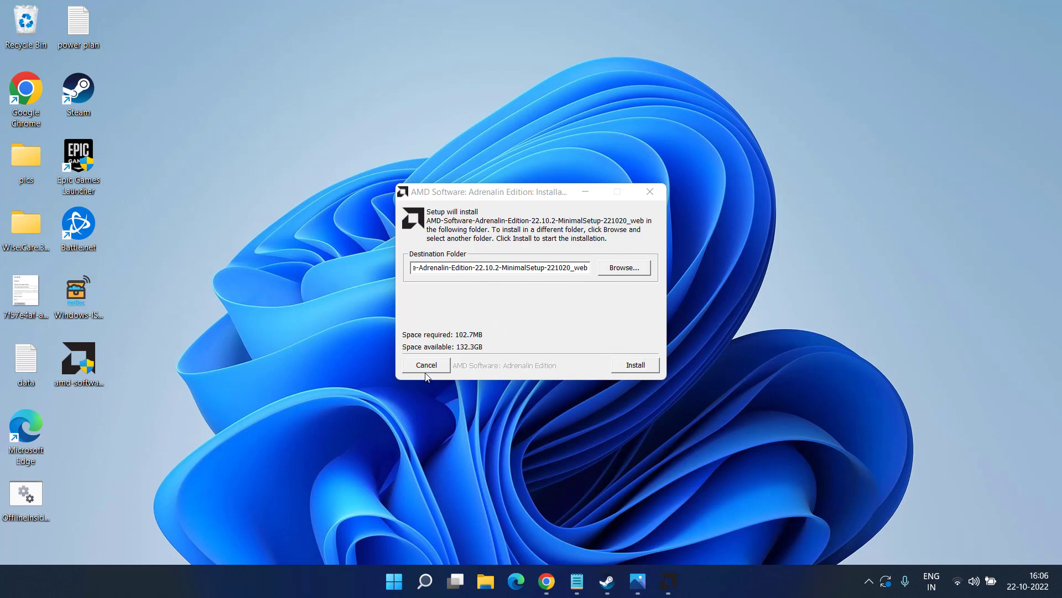
# - Cancel the Adrenalin Edition setup without installing anything
pyautogui.click(426, 364)
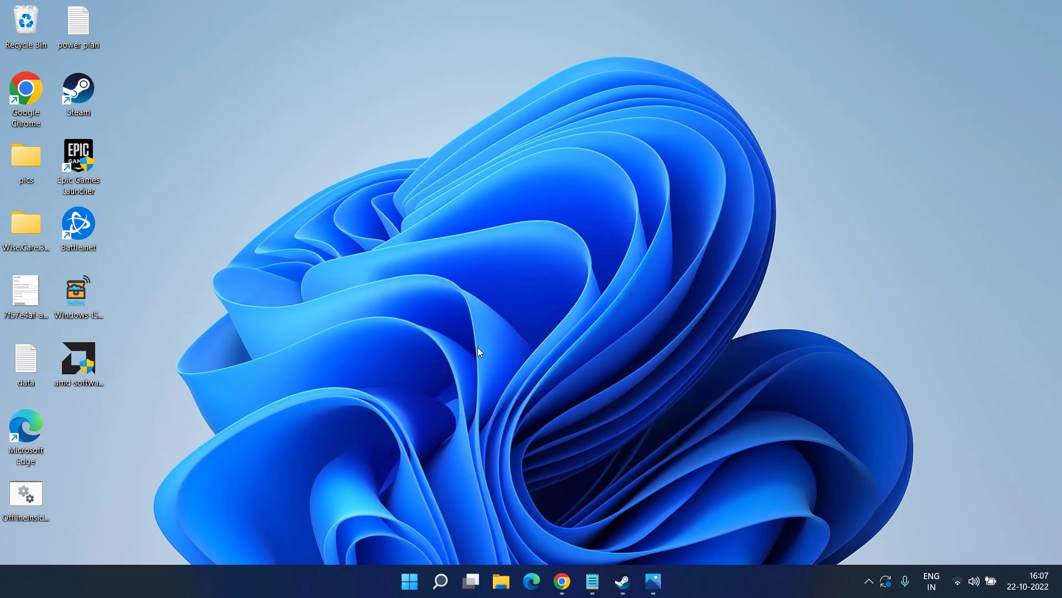
pyautogui.rightClick(409, 581)
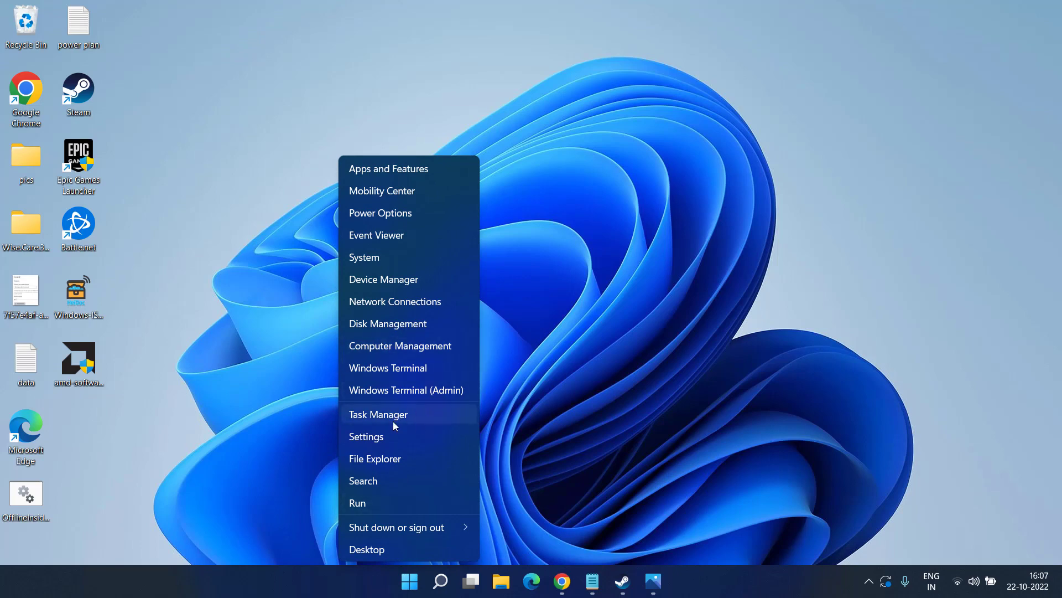
pyautogui.click(378, 414)
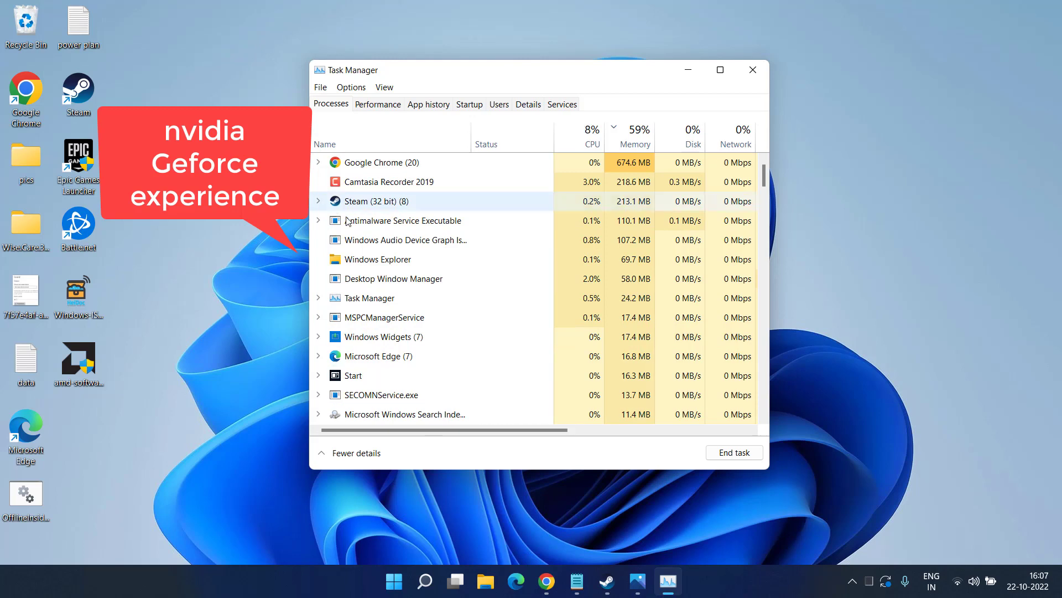
pyautogui.scroll(-3)
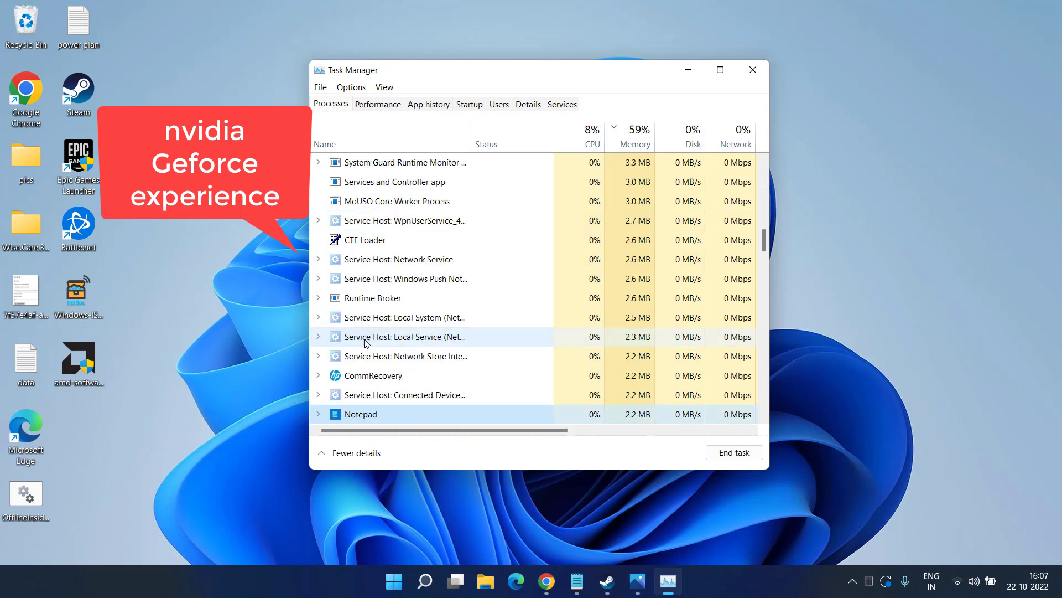
pyautogui.scroll(-3)
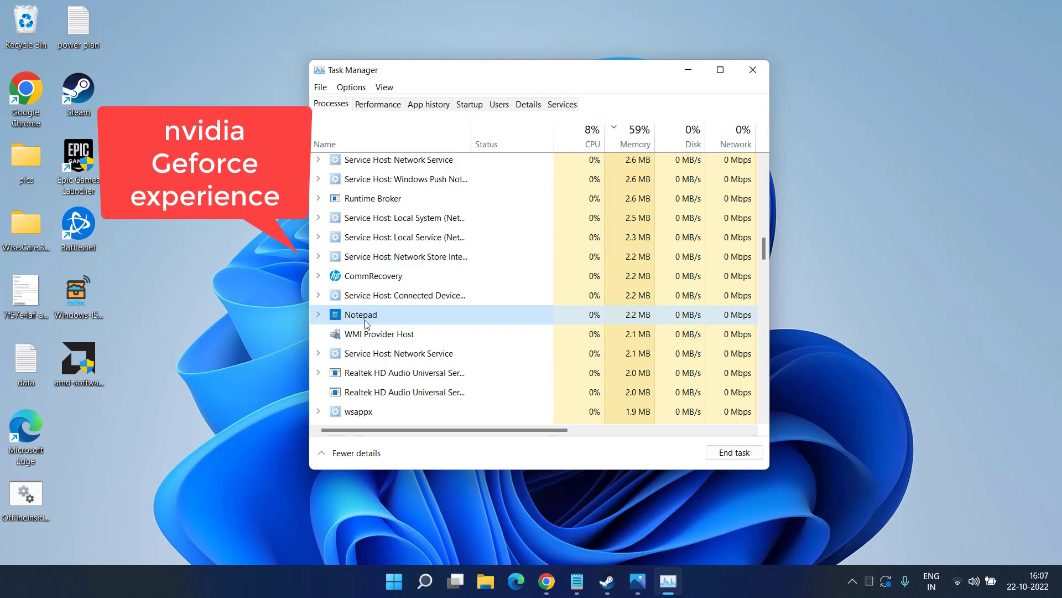
pyautogui.rightClick(359, 313)
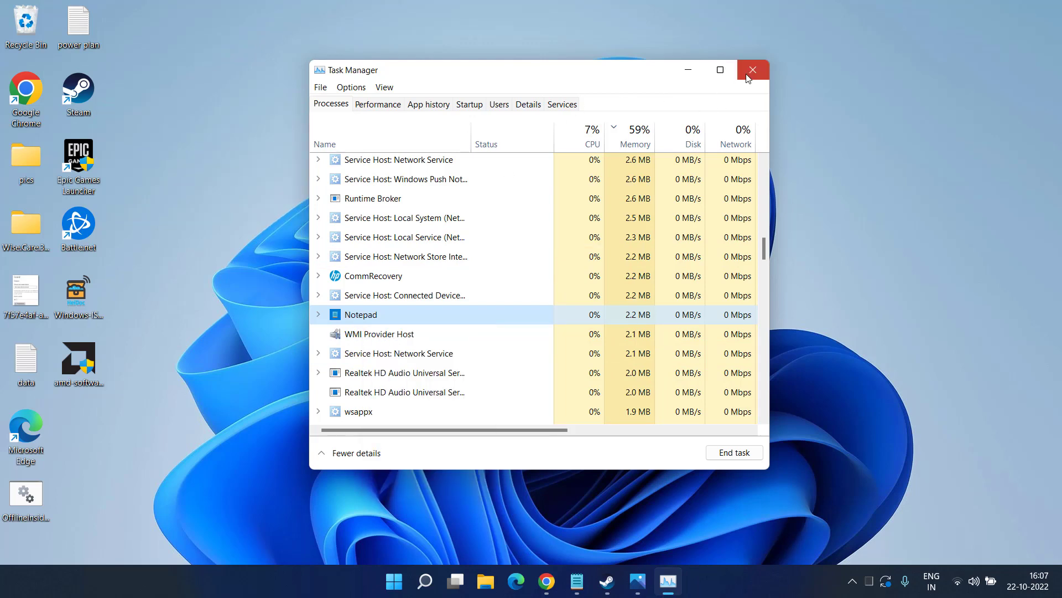
pyautogui.click(751, 70)
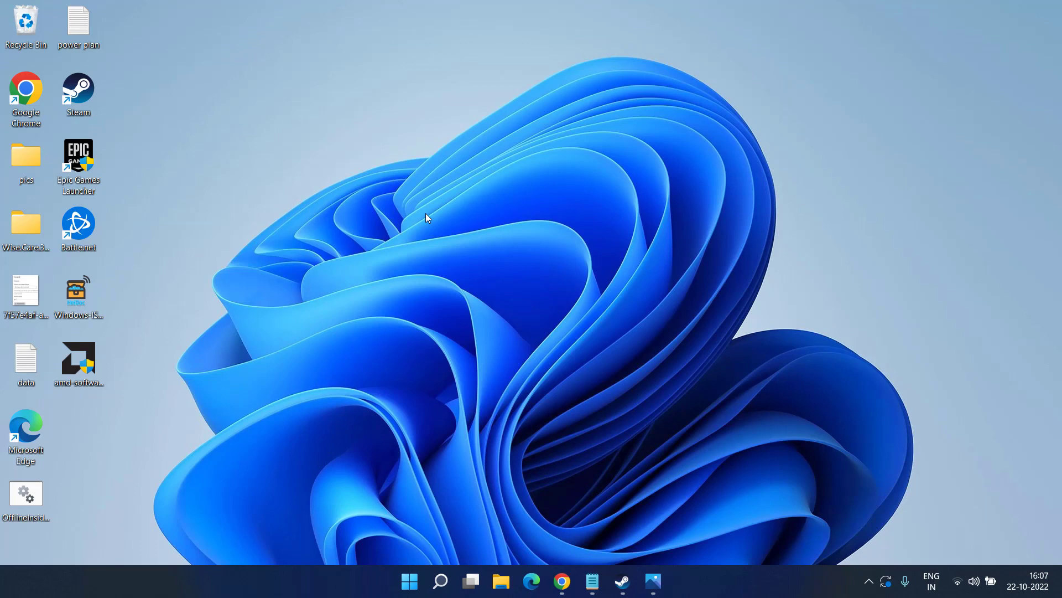
pyautogui.moveTo(623, 508)
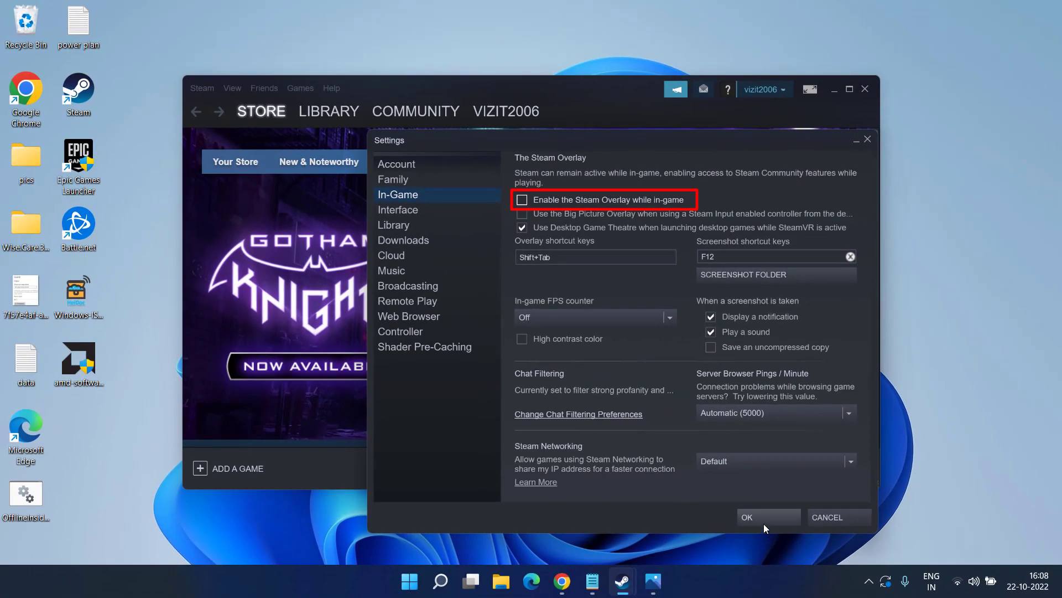
# - Save Steam's In-Game settings with the Steam Overlay disabled
pyautogui.click(744, 517)
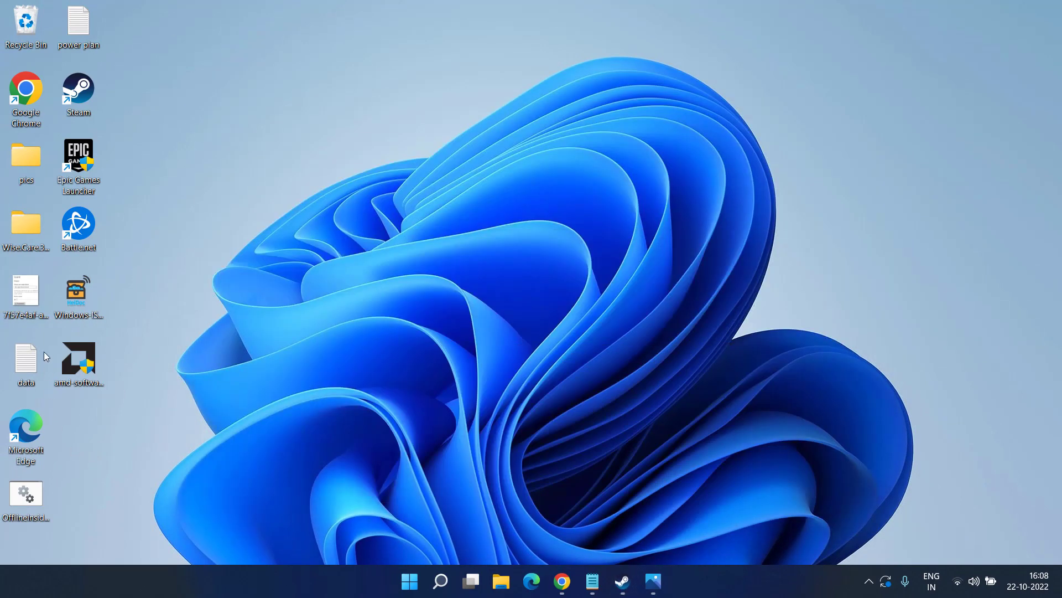
# - Show the Epic Games Launcher shortcut's Compatibility properties
pyautogui.rightClick(78, 156)
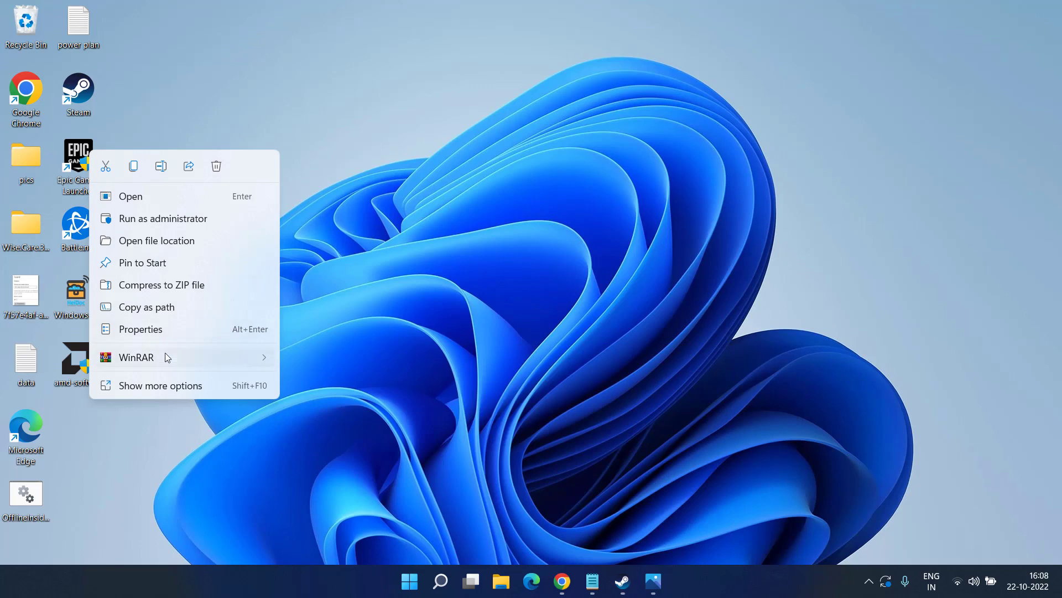
pyautogui.click(141, 328)
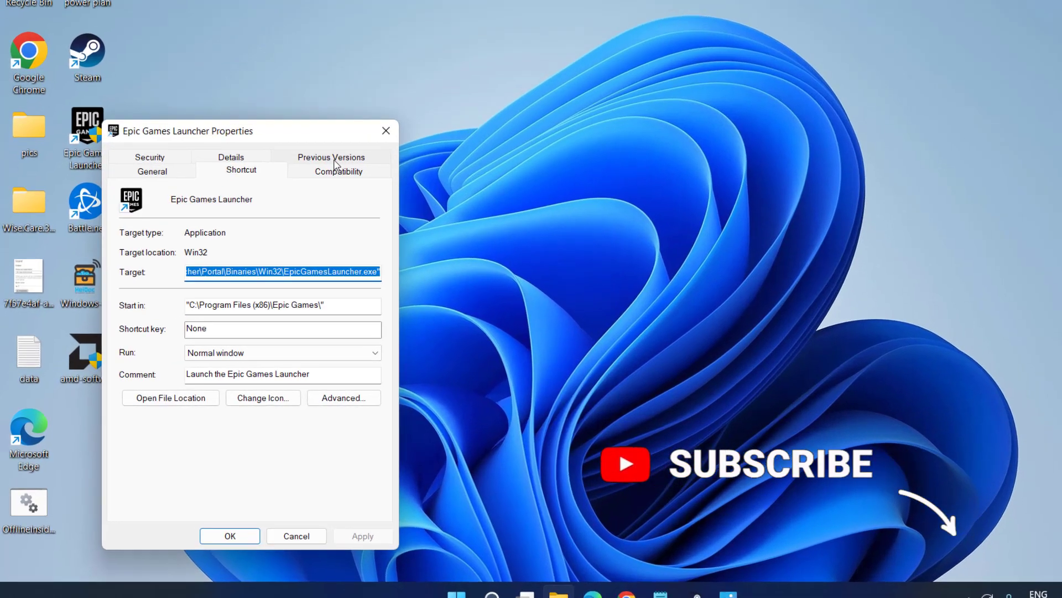
pyautogui.click(339, 171)
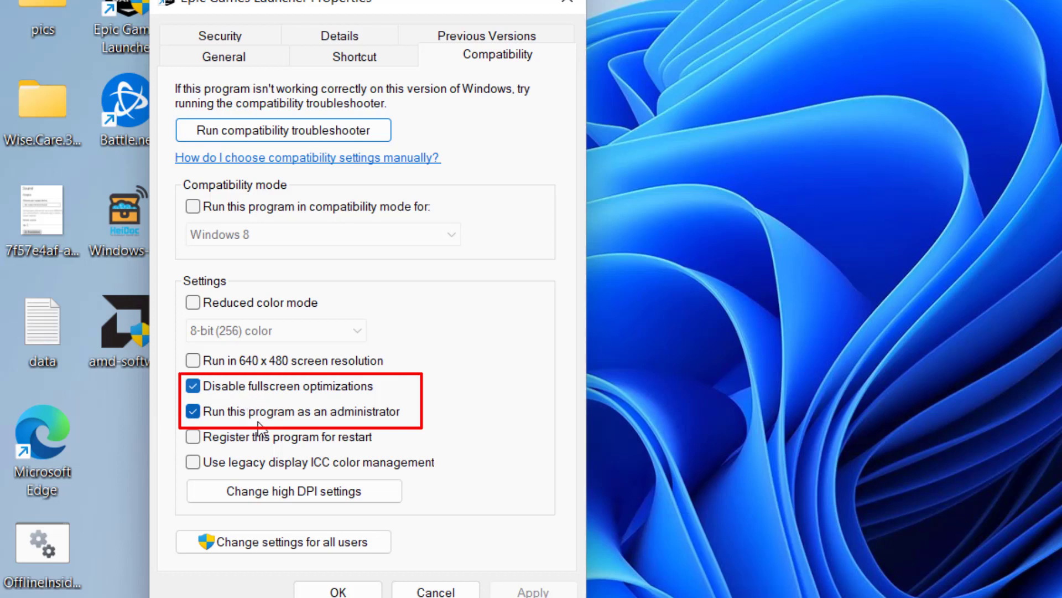
pyautogui.moveTo(347, 389)
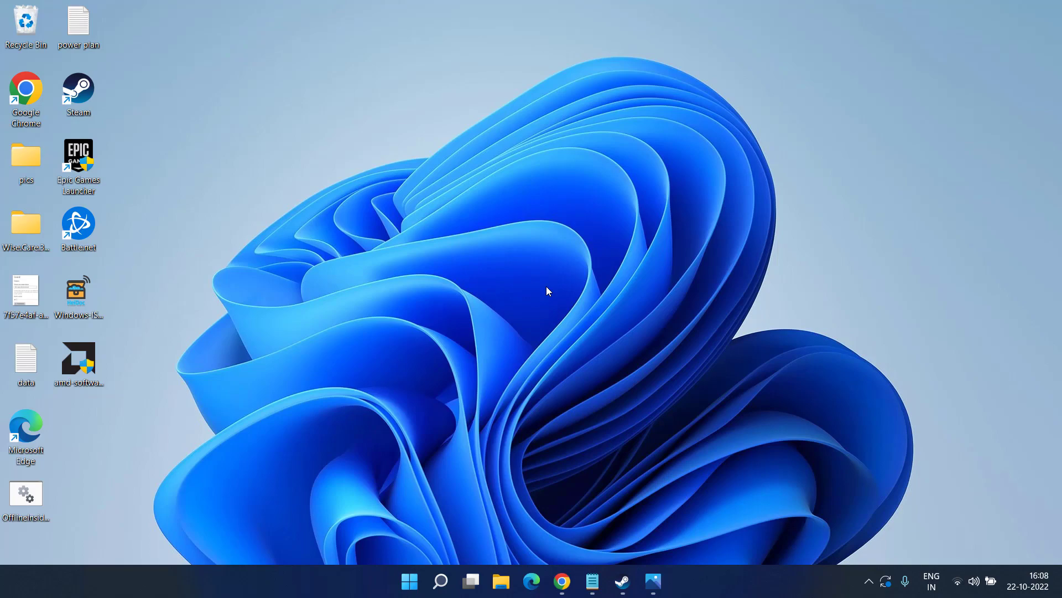
pyautogui.moveTo(625, 391)
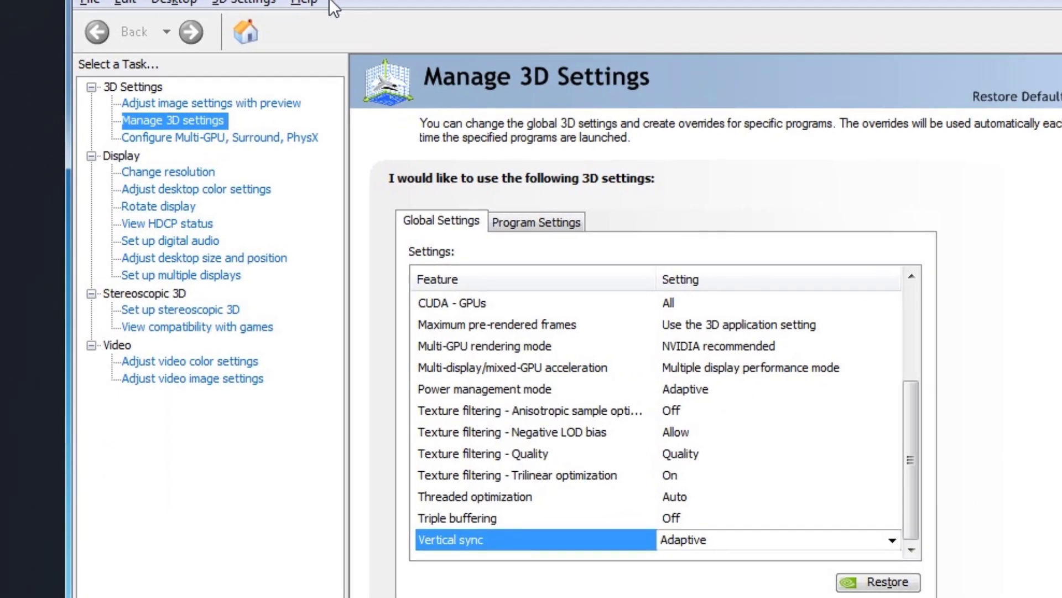
pyautogui.moveTo(464, 575)
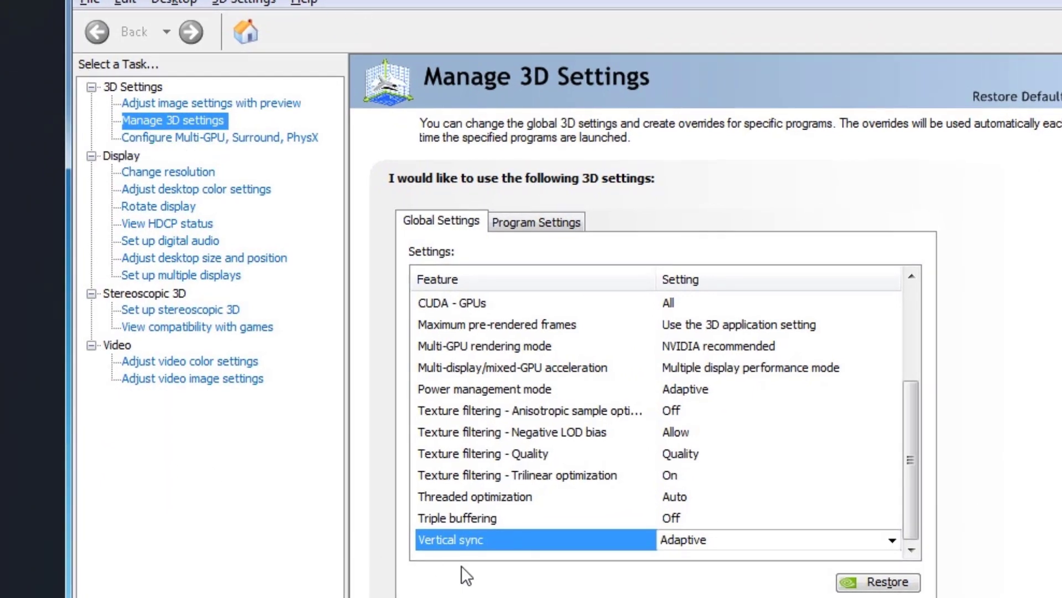
pyautogui.moveTo(478, 569)
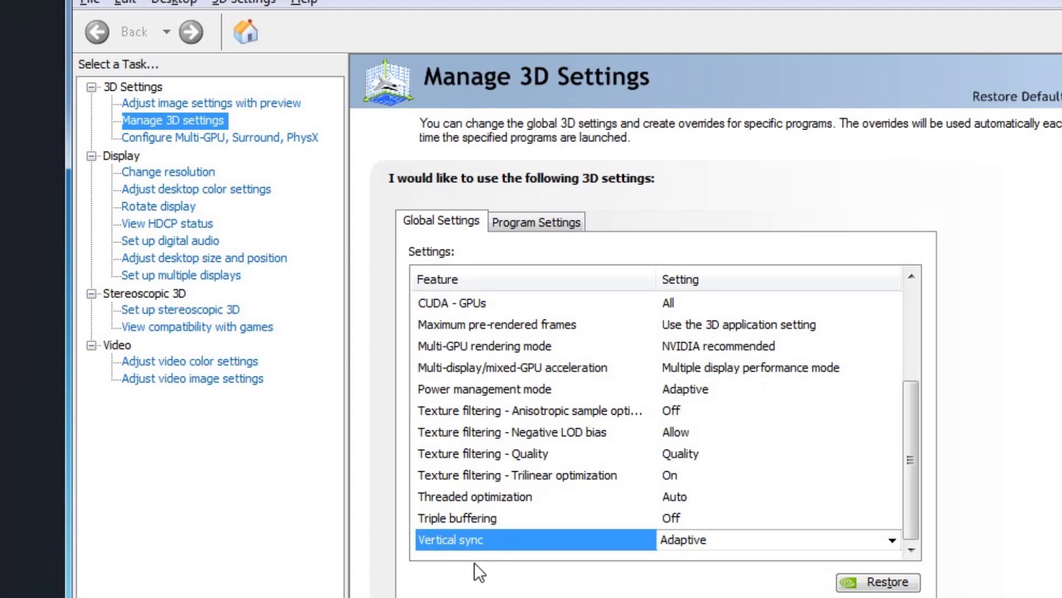
pyautogui.moveTo(709, 552)
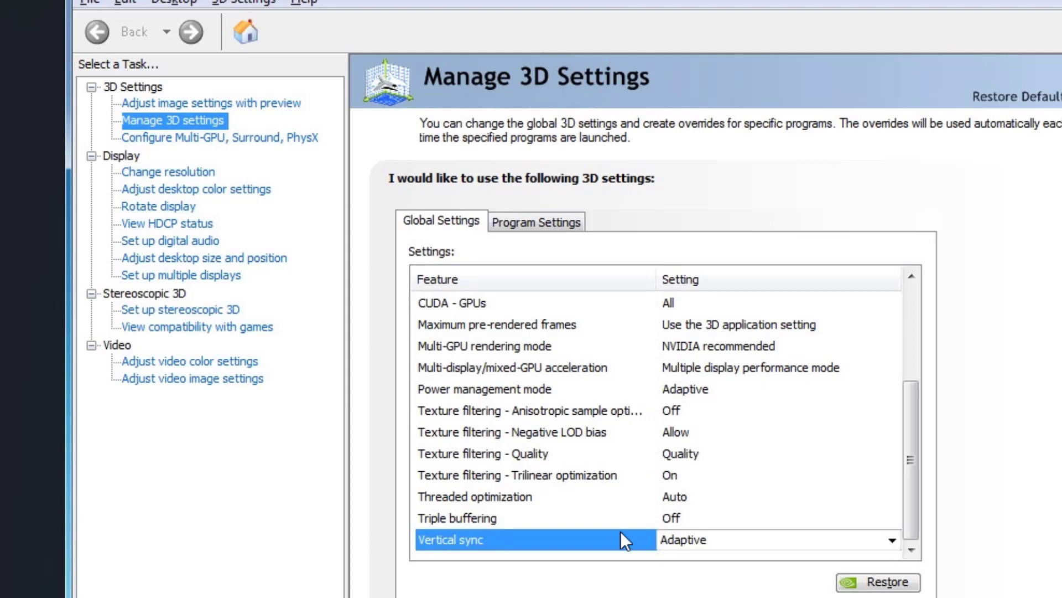
pyautogui.moveTo(495, 558)
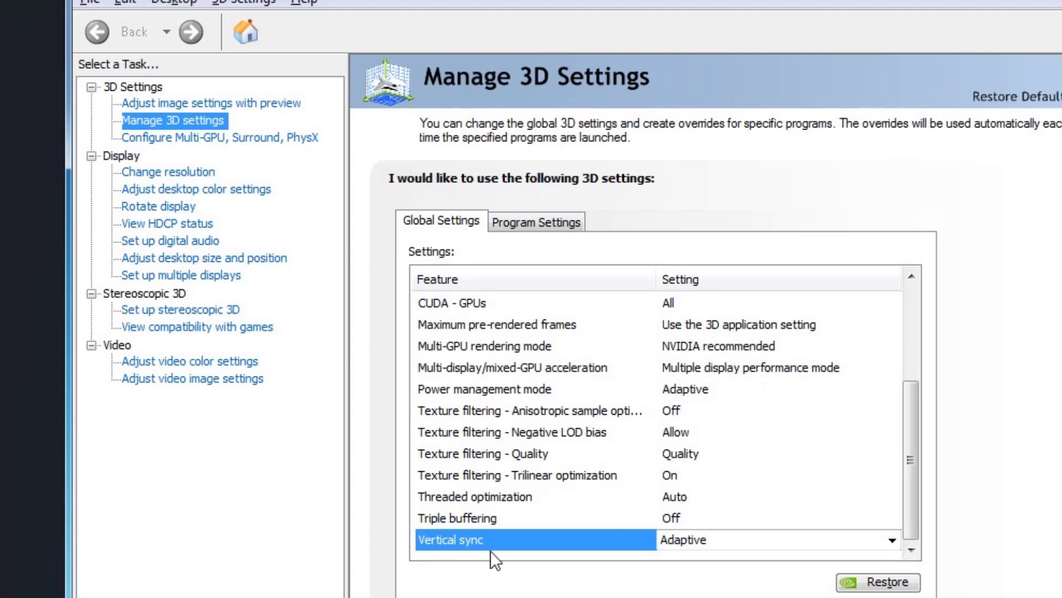
pyautogui.moveTo(724, 547)
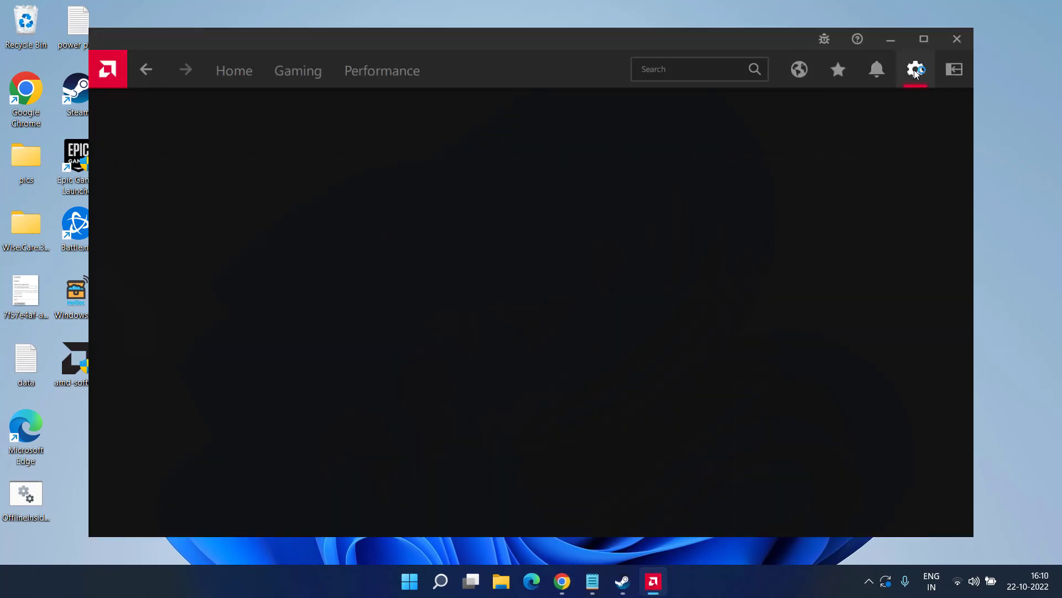
# - Set Wait for Vertical Refresh to Always off for GPU 1 and close AMD Software
pyautogui.click(915, 68)
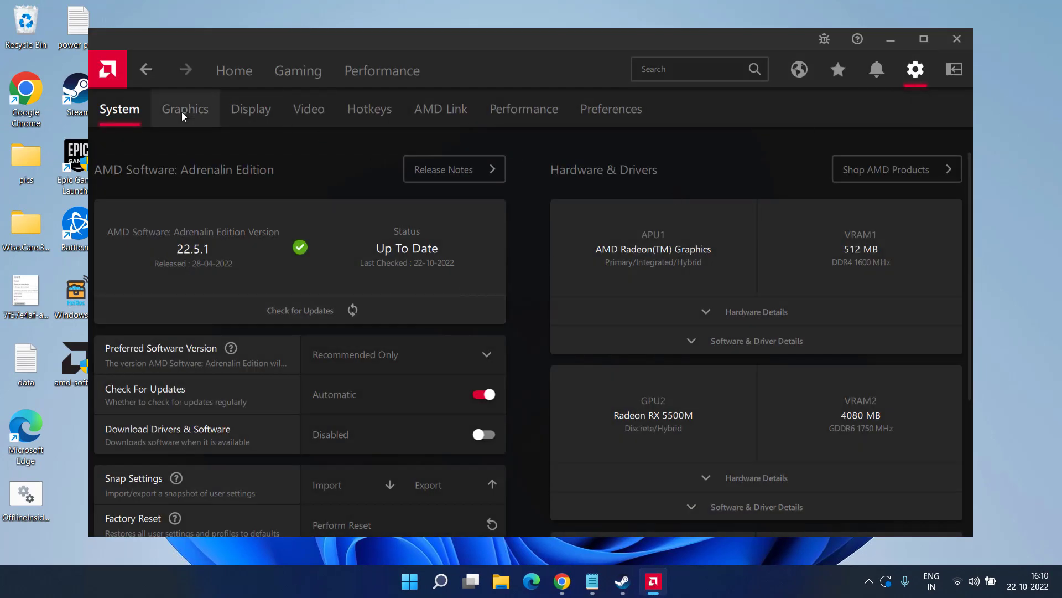
pyautogui.click(185, 109)
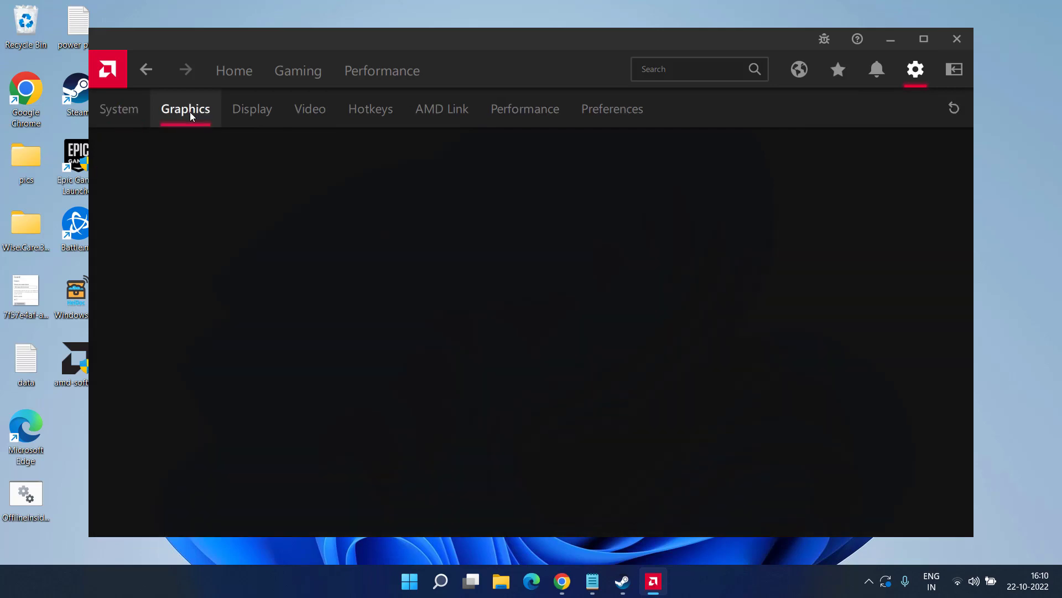
pyautogui.click(185, 108)
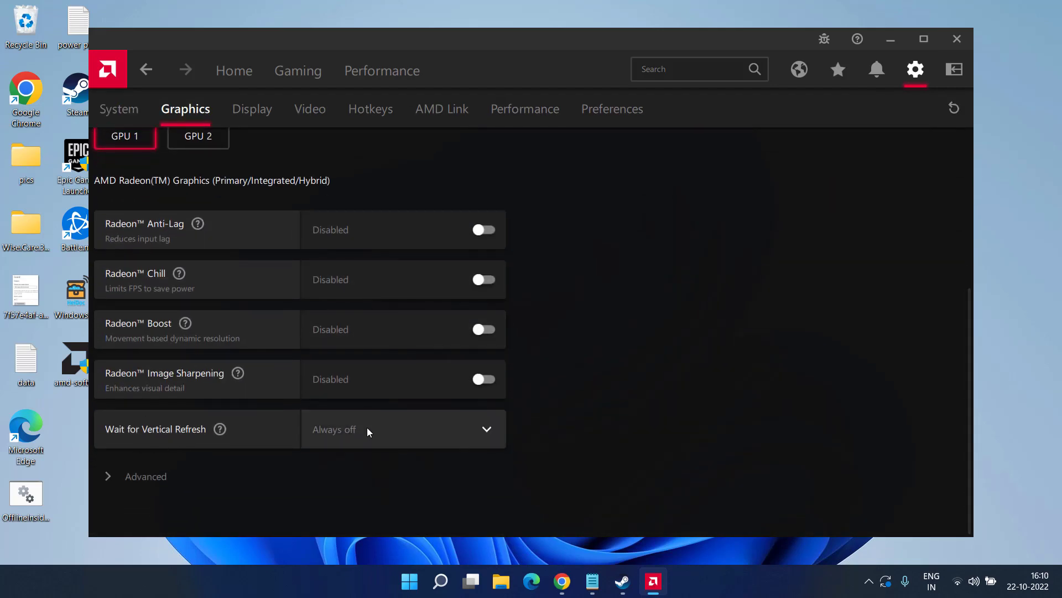
pyautogui.click(402, 429)
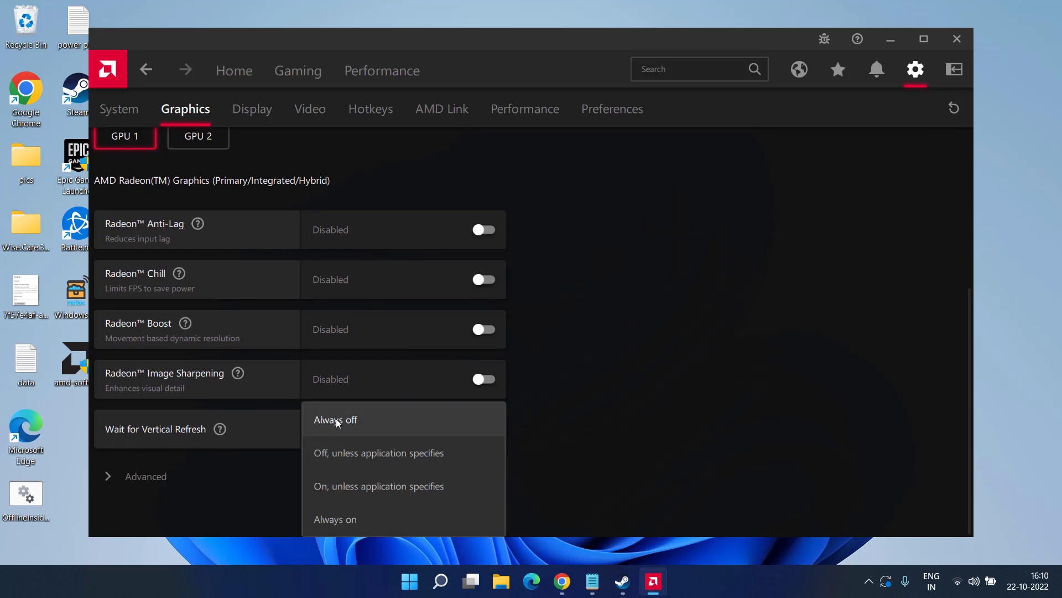
pyautogui.click(334, 420)
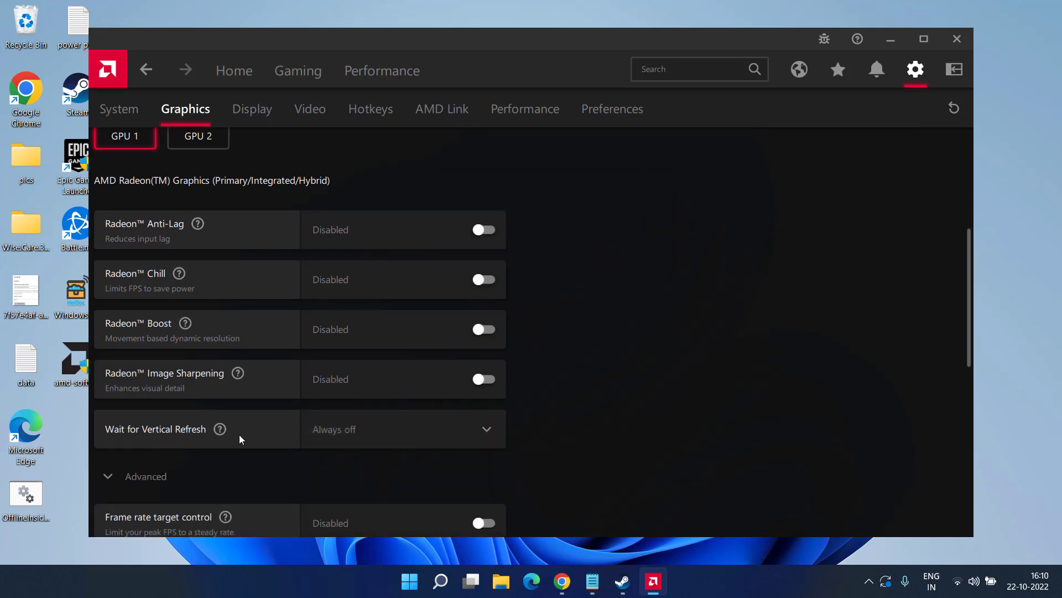
pyautogui.scroll(-3)
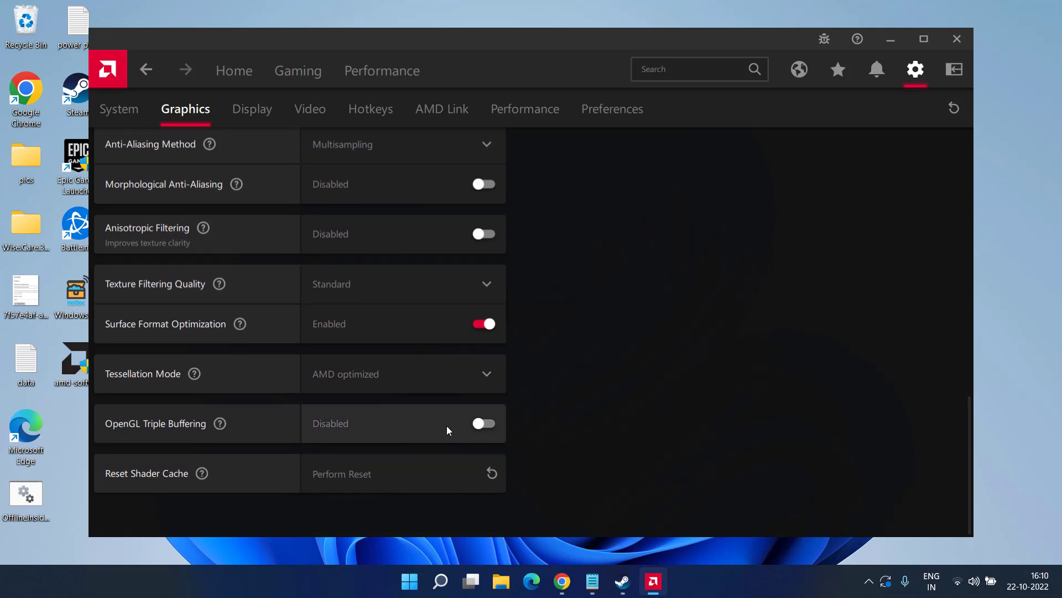
pyautogui.click(956, 38)
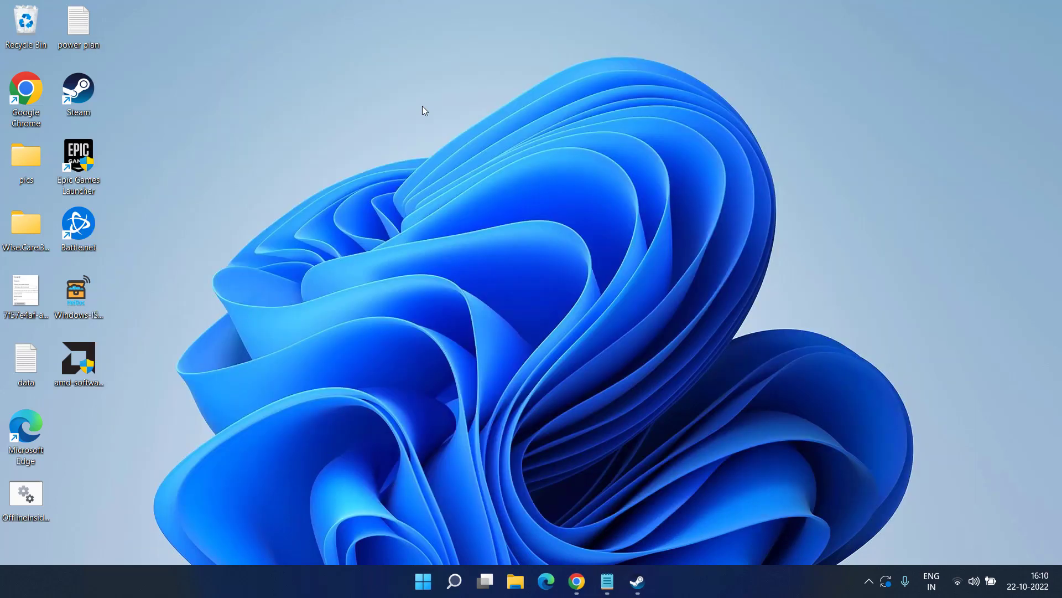
pyautogui.moveTo(465, 259)
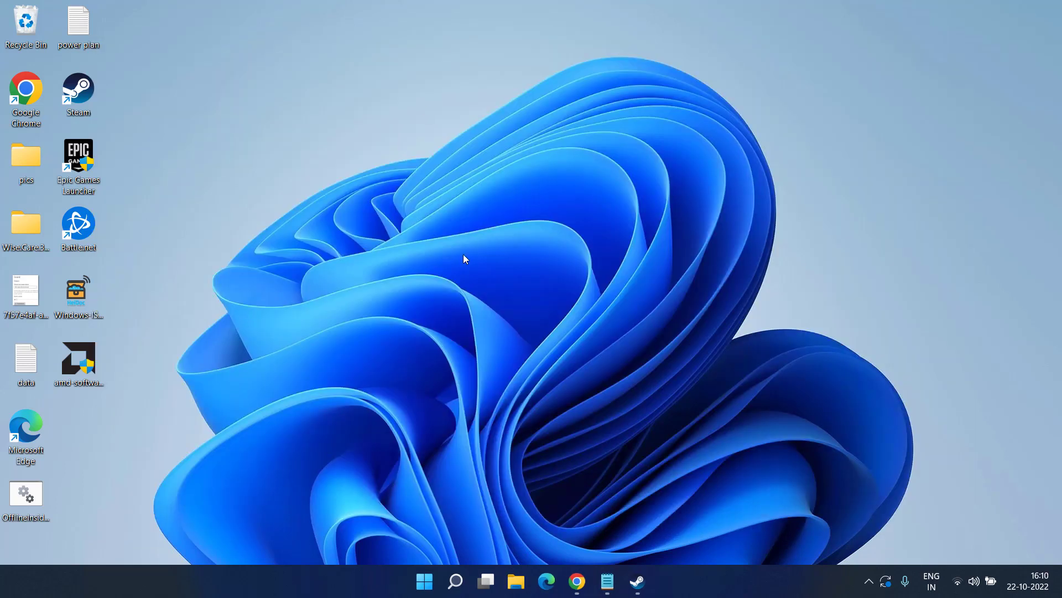
pyautogui.moveTo(487, 360)
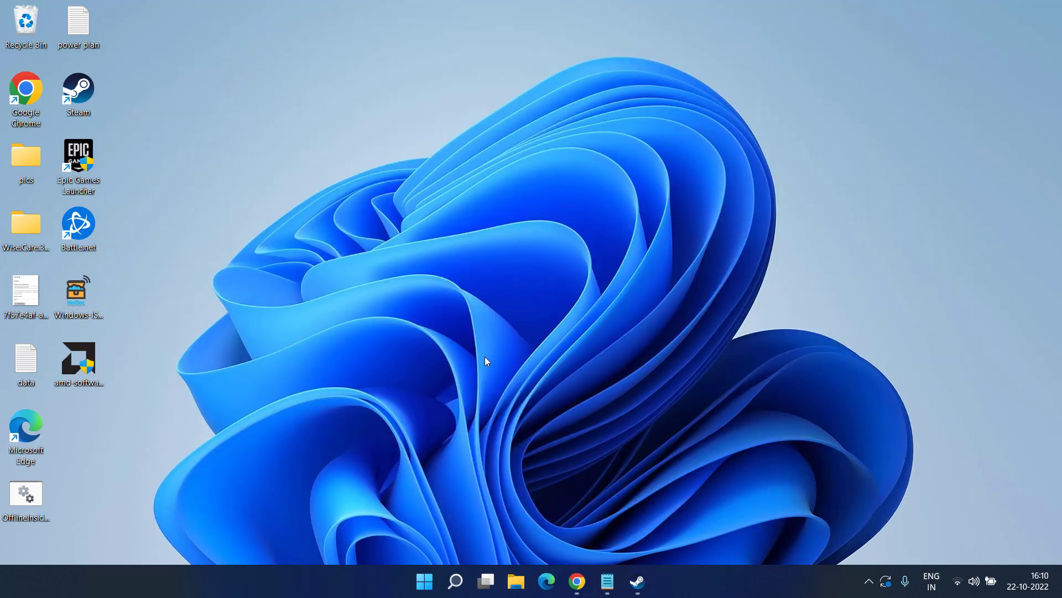
pyautogui.click(576, 581)
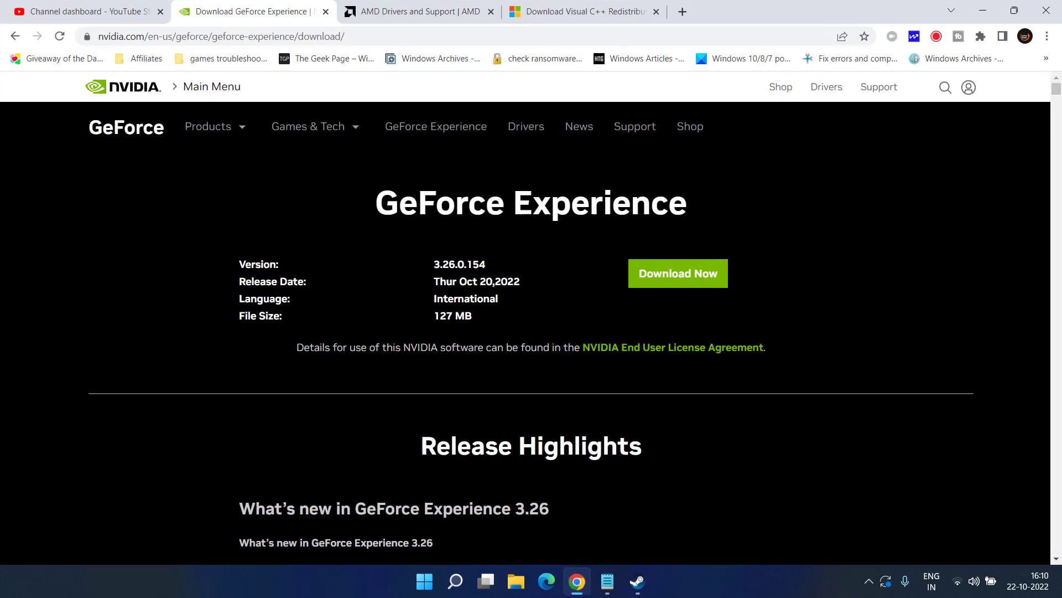
# - Download both vc_redist.x64.exe and vc_redist.x86.exe of Visual C++ 2015 to the desktop
pyautogui.click(579, 11)
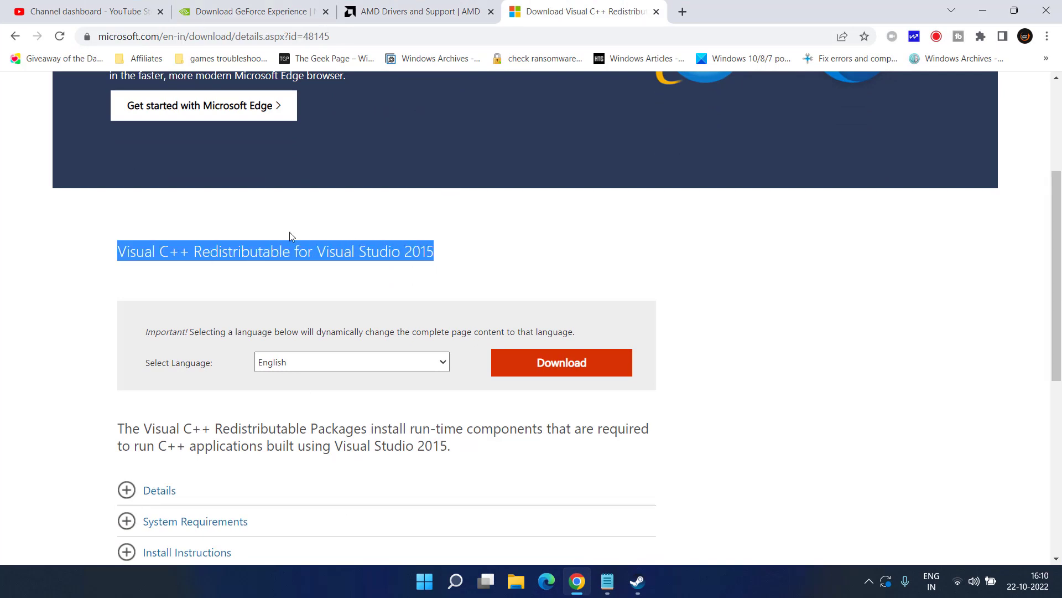
pyautogui.click(560, 362)
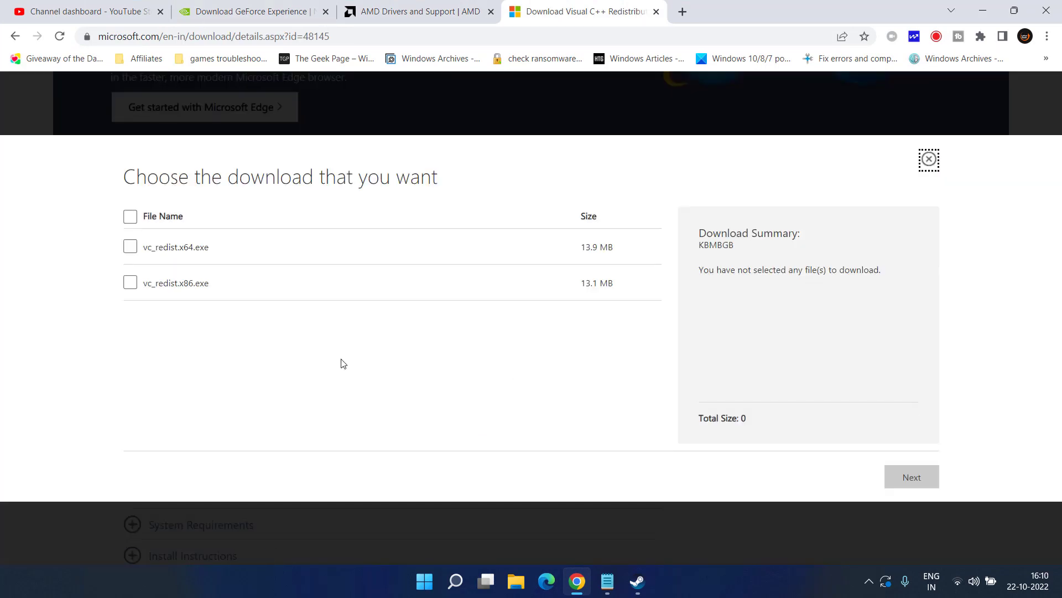
pyautogui.click(131, 246)
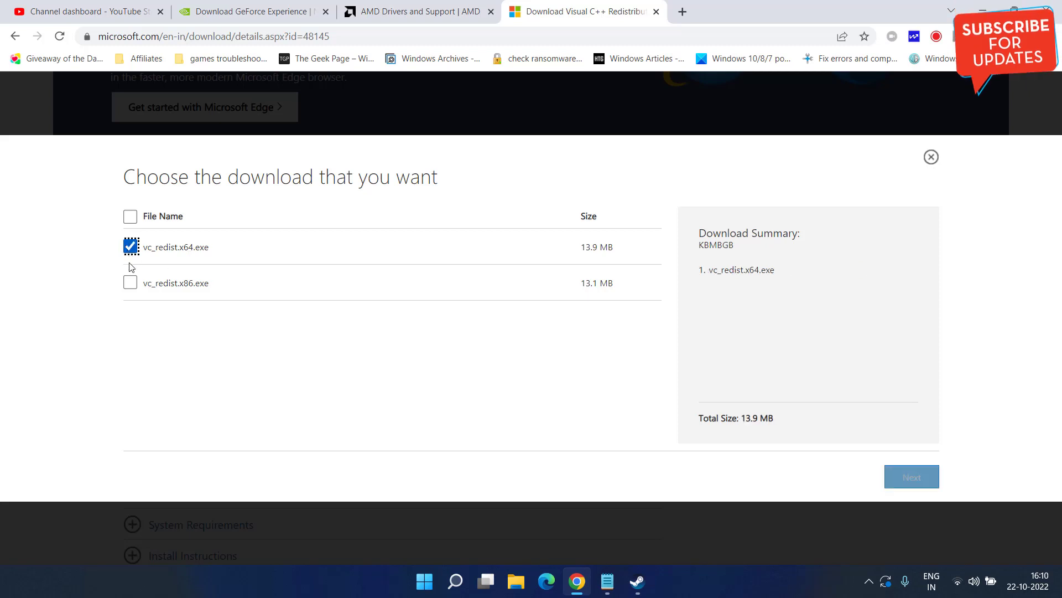
pyautogui.click(130, 282)
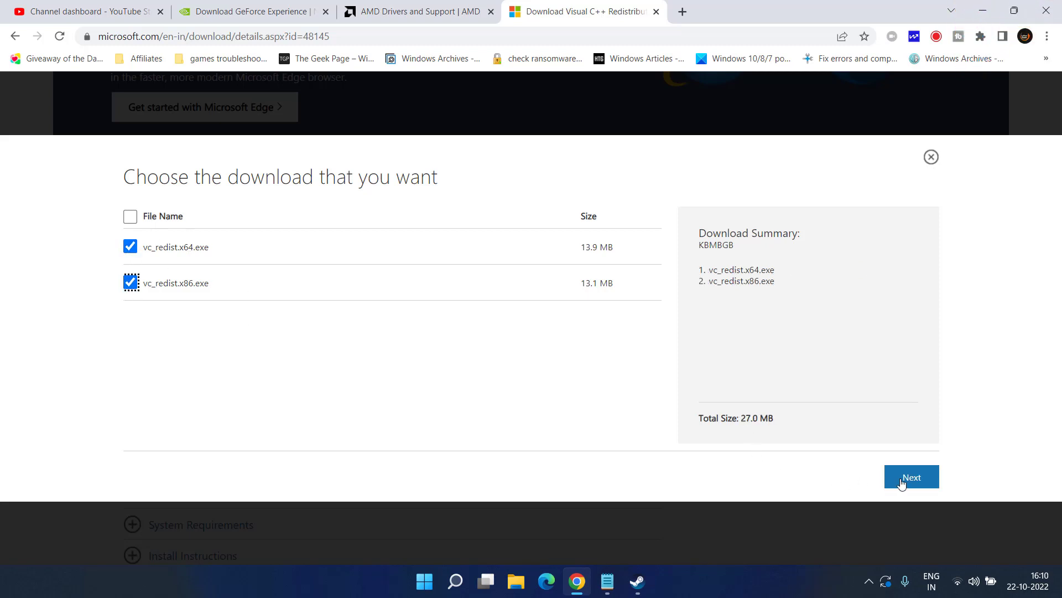
pyautogui.click(911, 475)
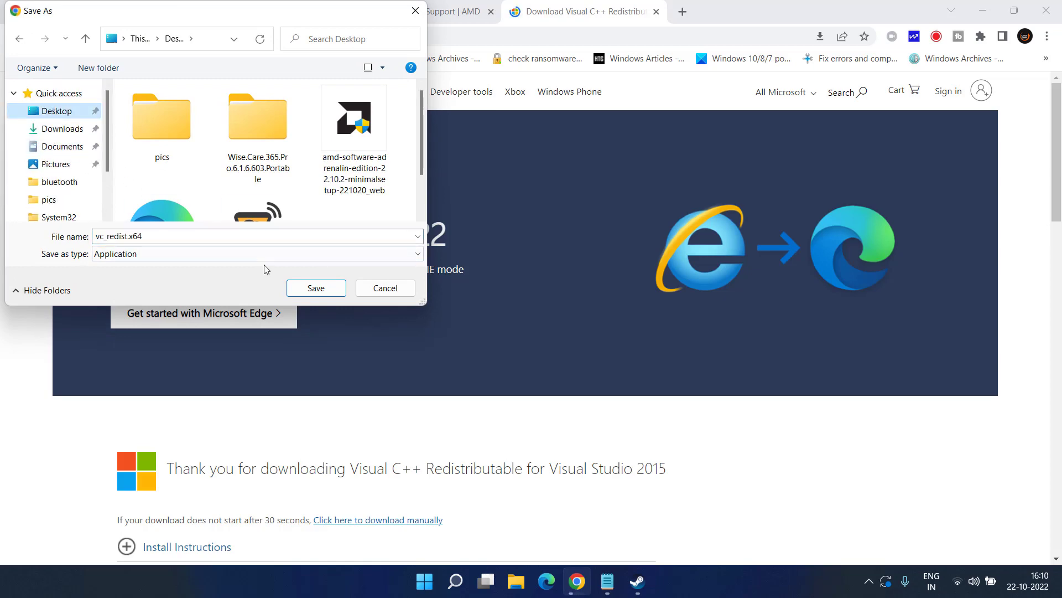
pyautogui.click(315, 288)
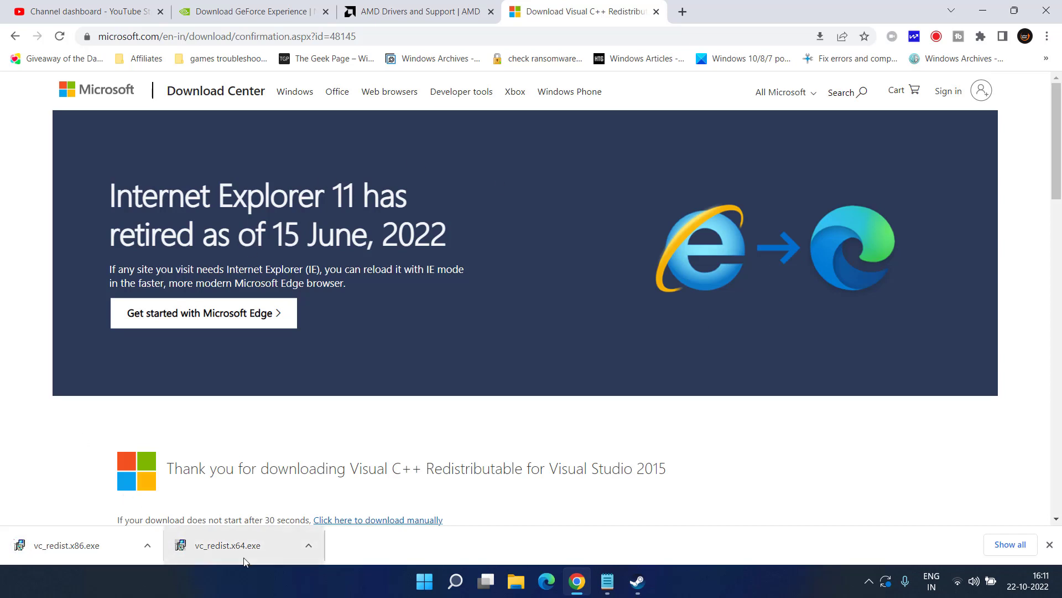
pyautogui.moveTo(468, 316)
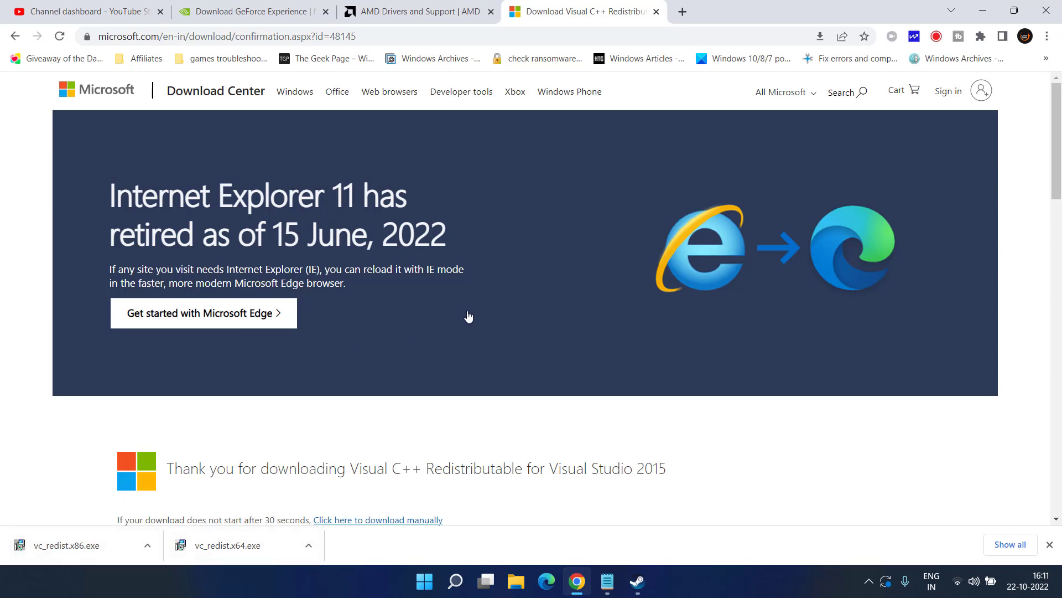